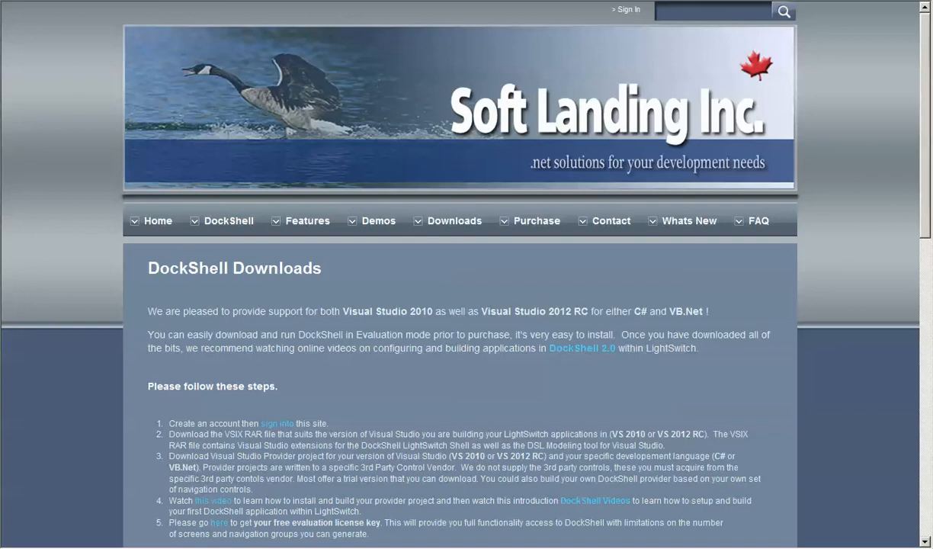
mouse_move(459, 406)
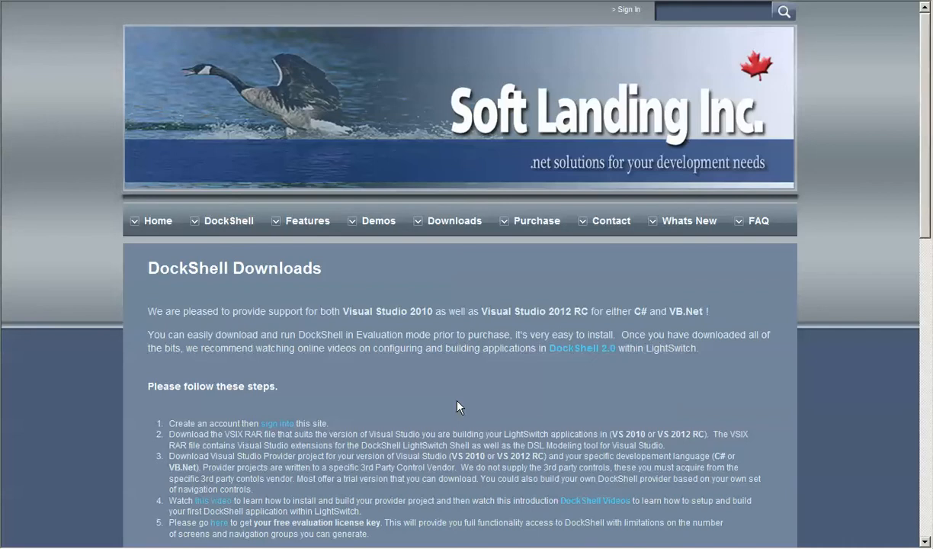
mouse_move(480, 402)
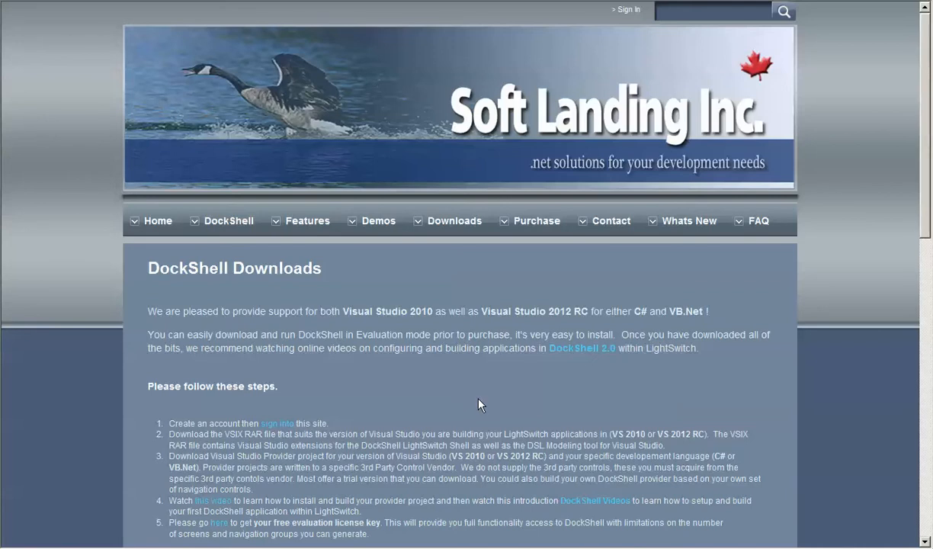
mouse_move(457, 223)
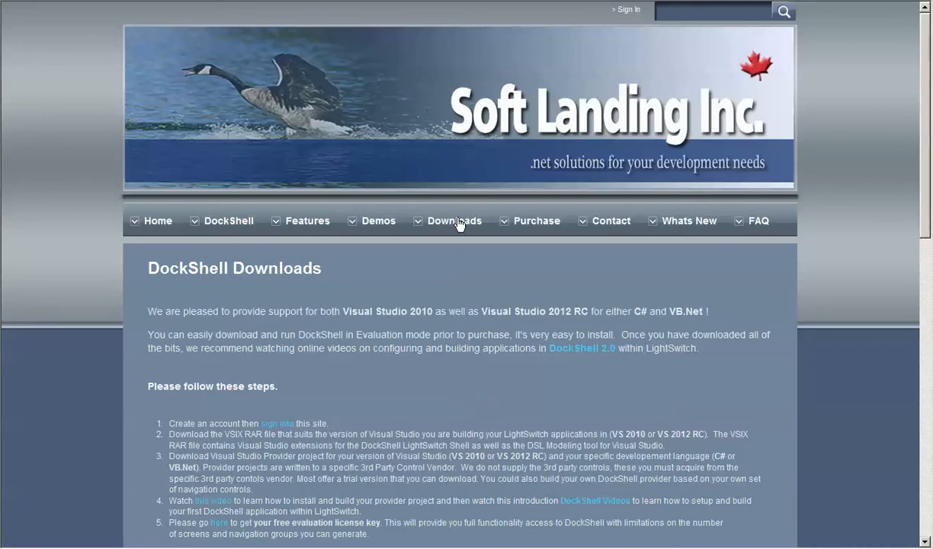
mouse_move(580, 153)
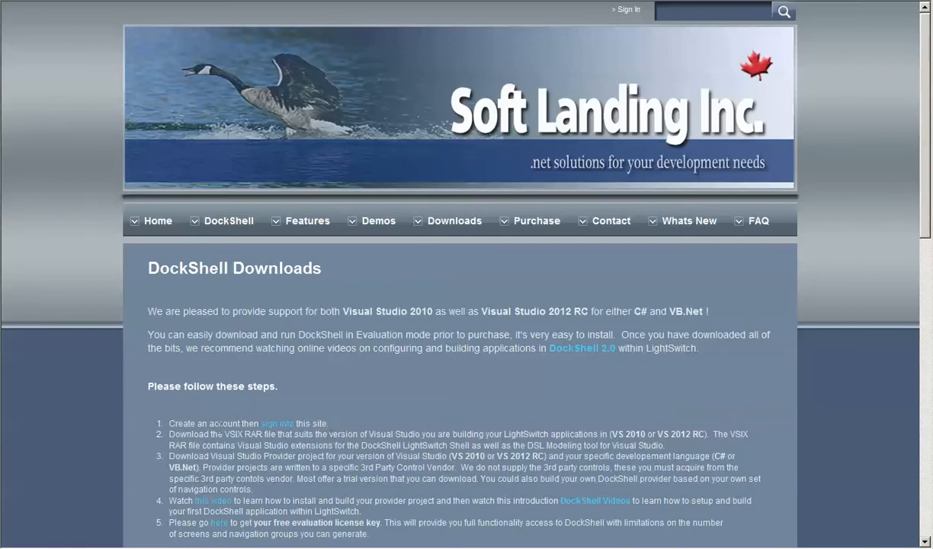
mouse_move(277, 427)
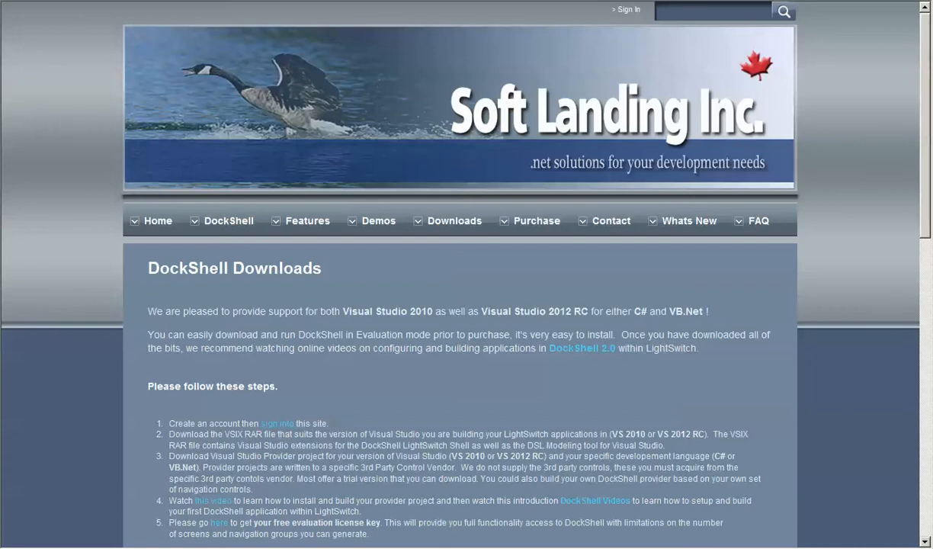
Register a new account with username, email and password, then return to the DockShell Downloads page.
left_click(277, 424)
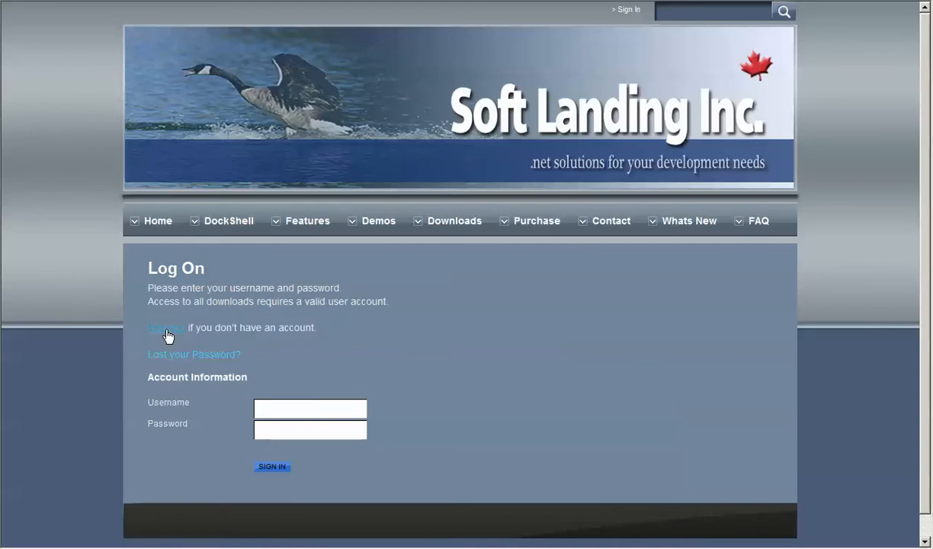
left_click(163, 328)
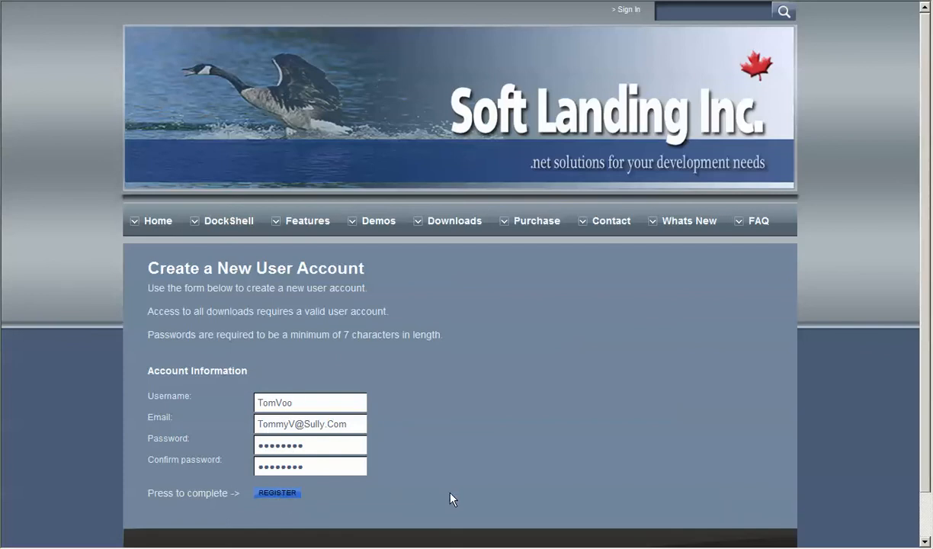
left_click(277, 492)
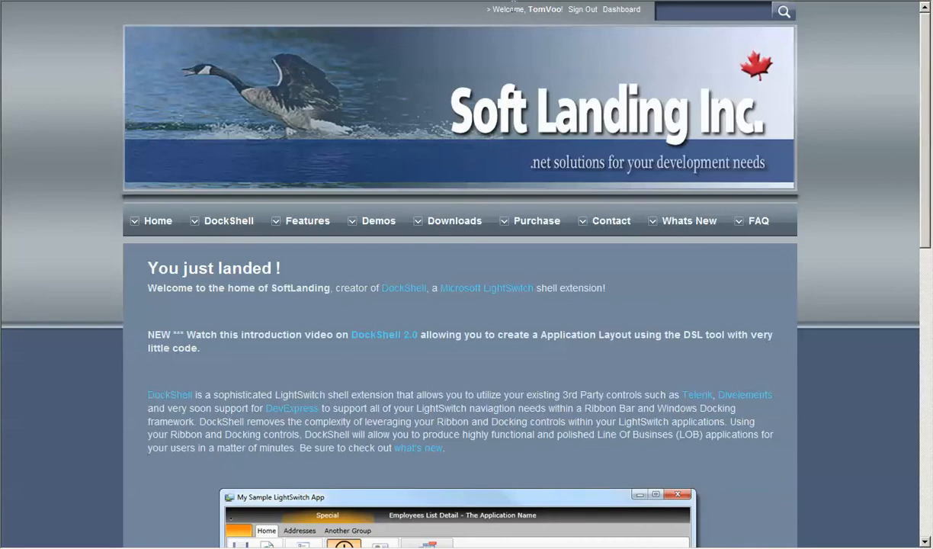
mouse_move(555, 19)
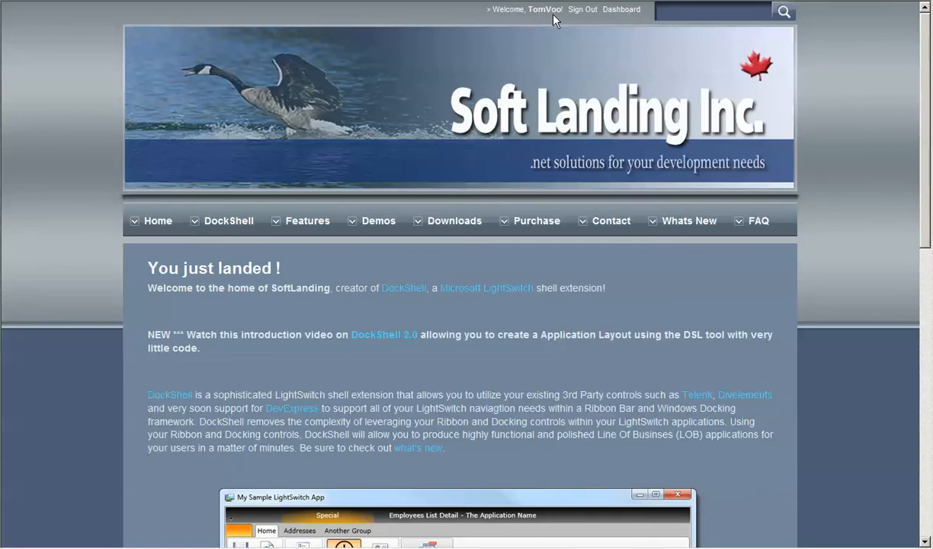
mouse_move(457, 235)
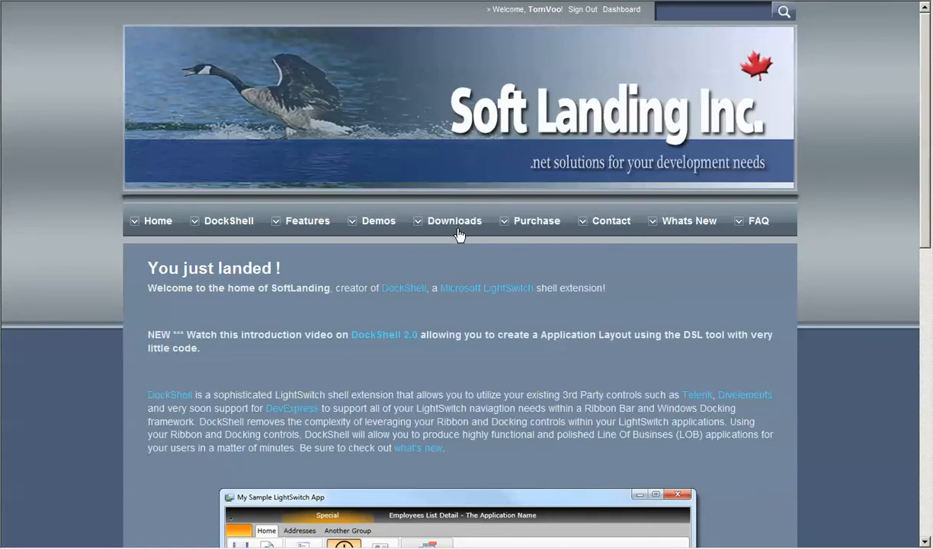
left_click(454, 219)
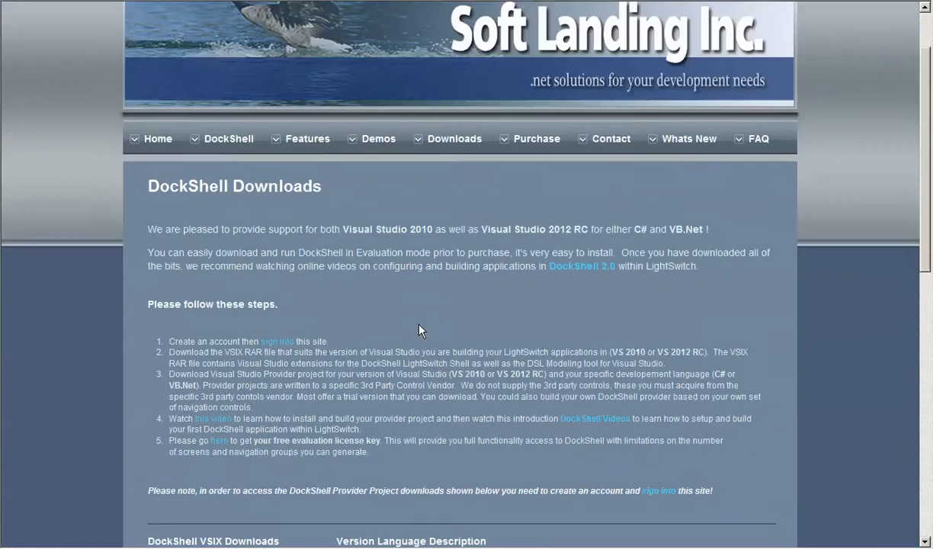
Scroll down to the DockShell VSIX and Provider download sections.
scroll("down", 3)
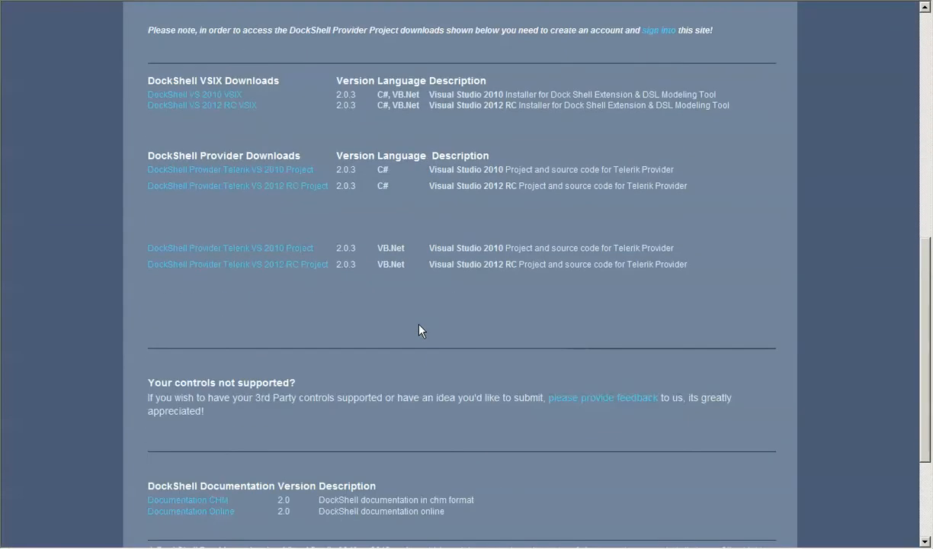
mouse_move(329, 95)
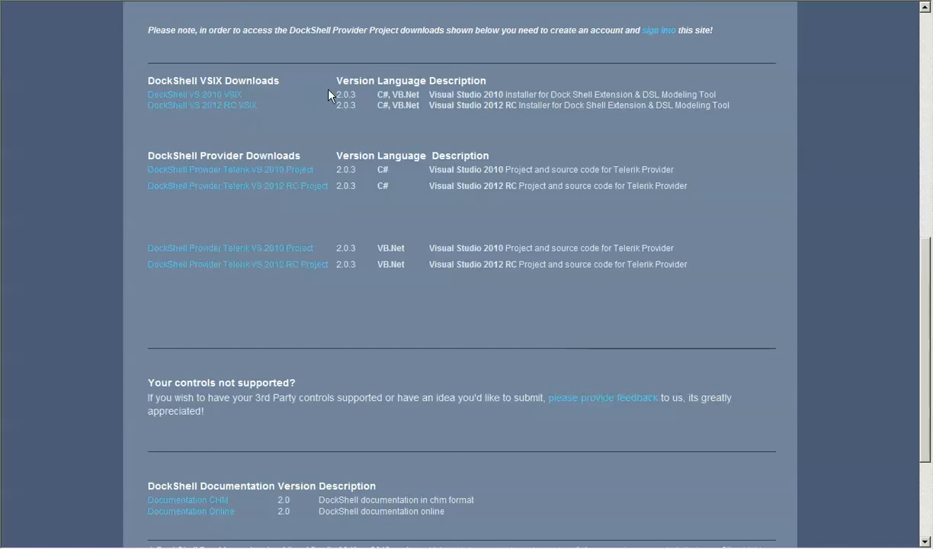
mouse_move(349, 122)
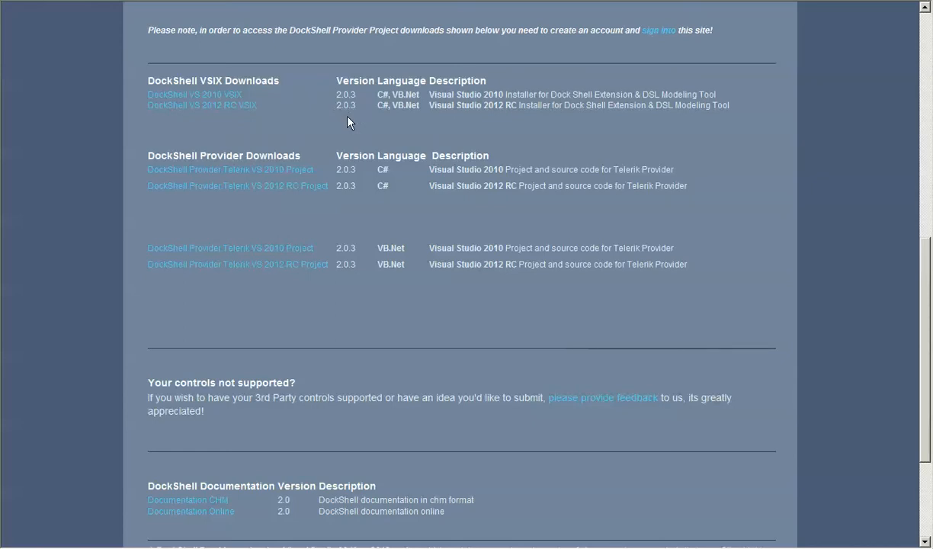
mouse_move(409, 222)
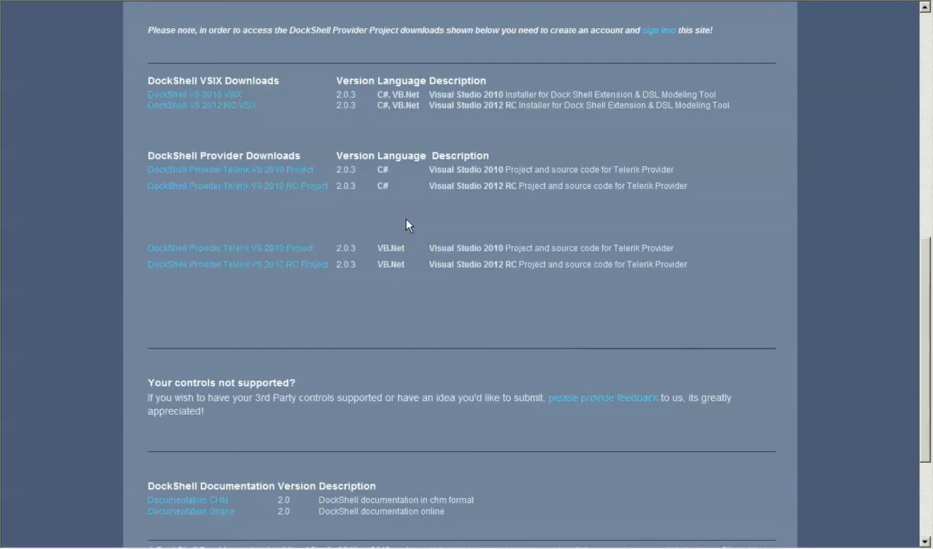
mouse_move(409, 225)
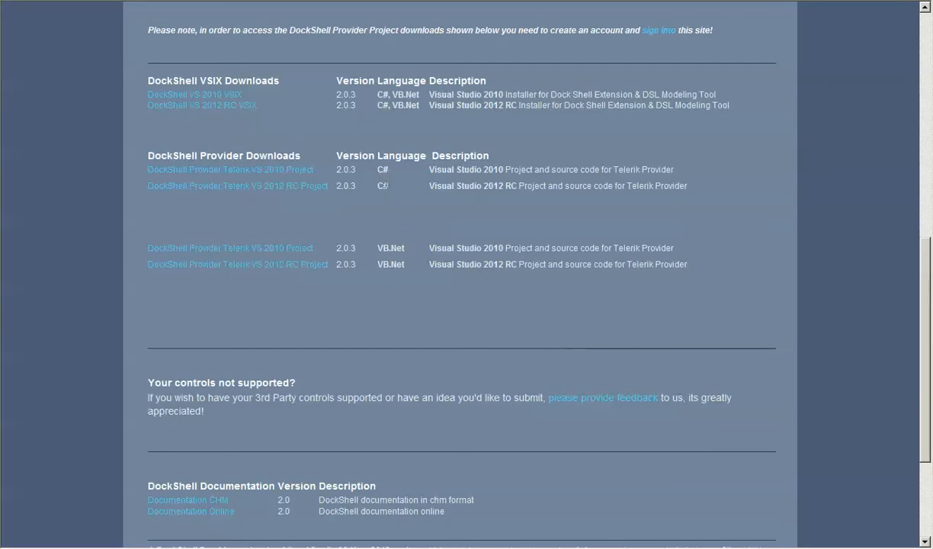
mouse_move(211, 105)
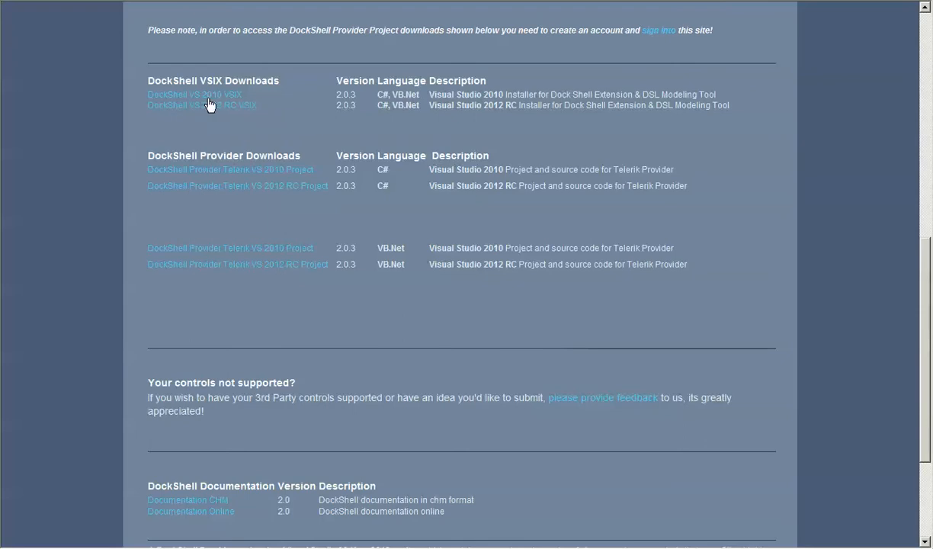
mouse_move(236, 125)
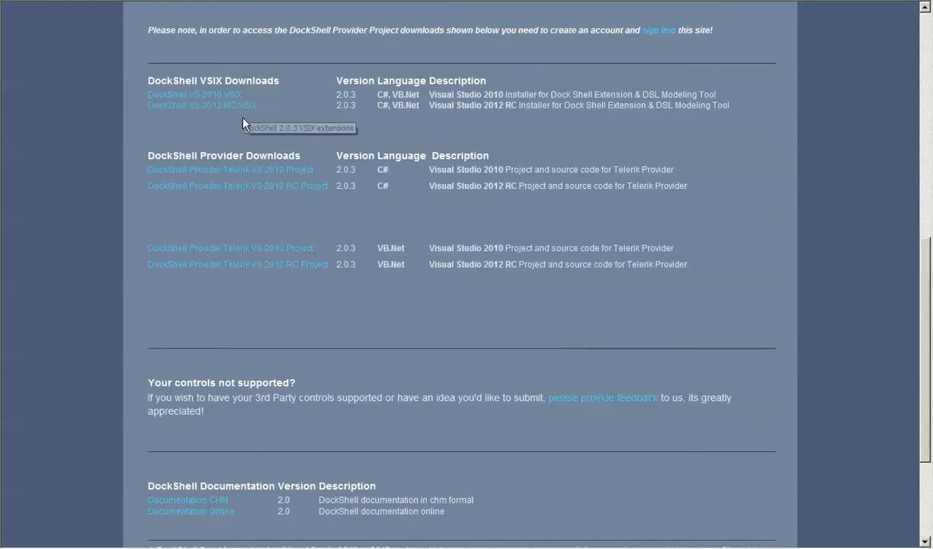
mouse_move(201, 105)
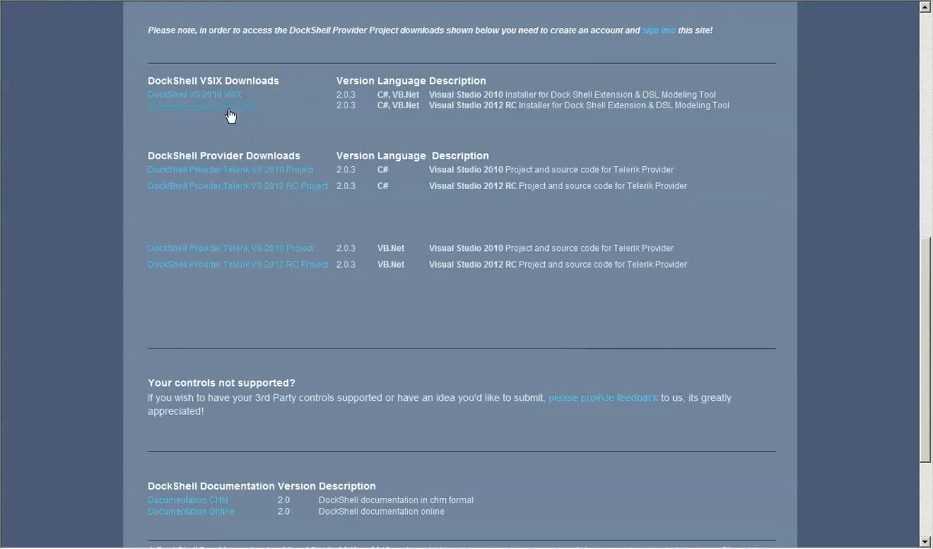
mouse_move(381, 207)
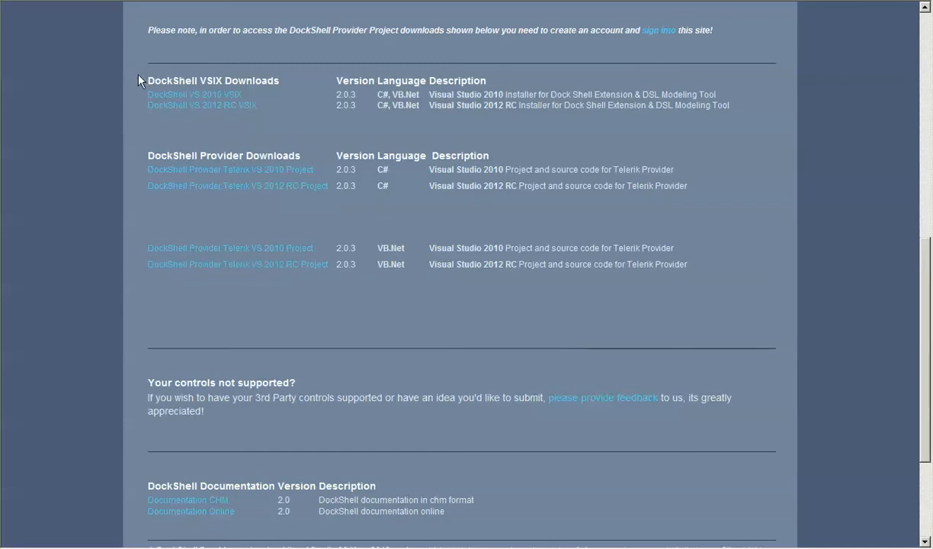
mouse_move(281, 131)
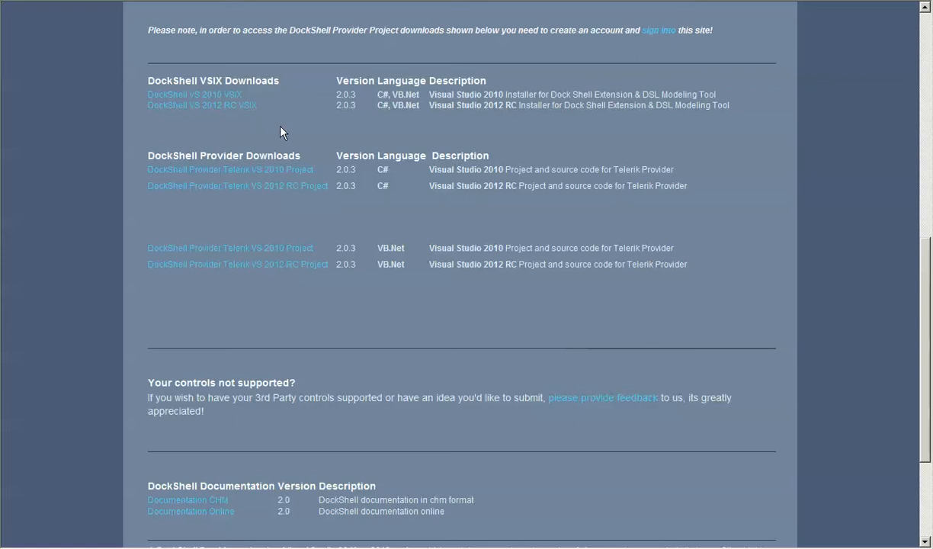
mouse_move(238, 105)
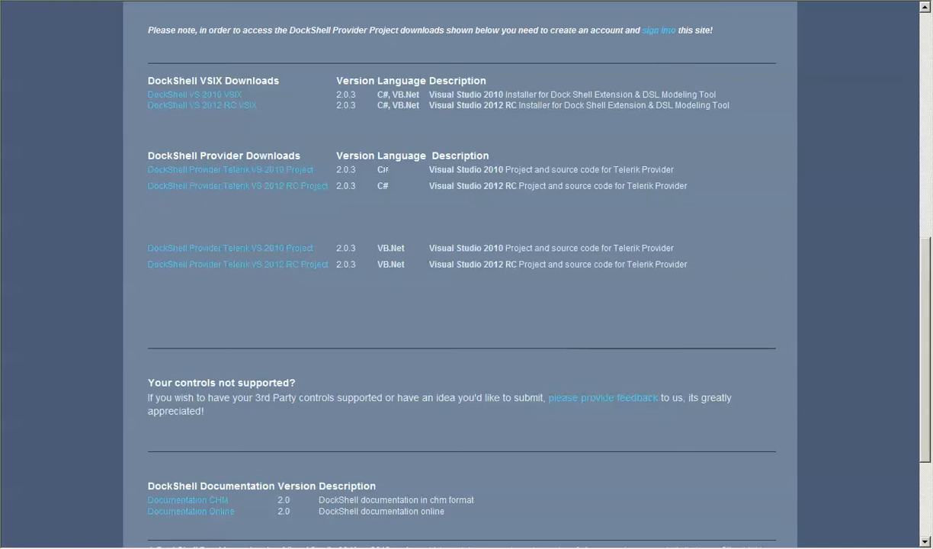
mouse_move(394, 177)
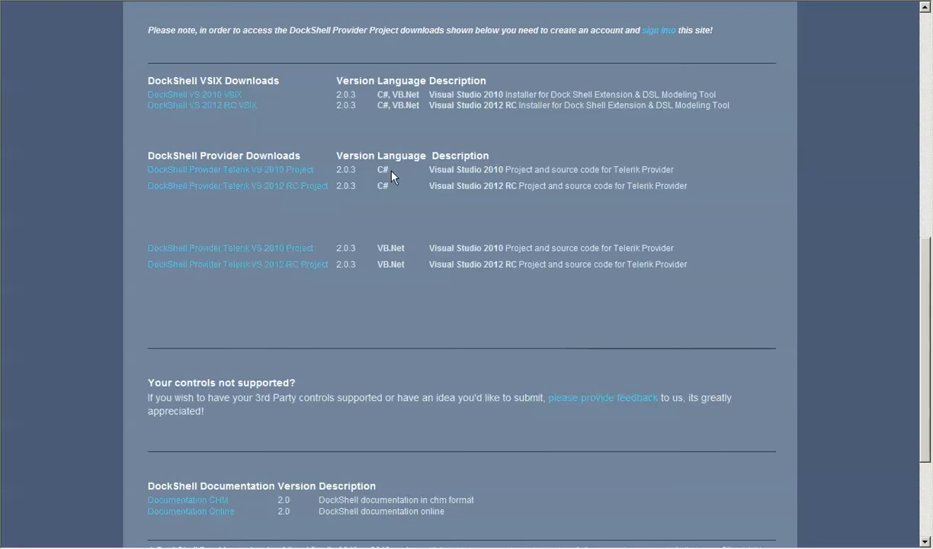
mouse_move(393, 176)
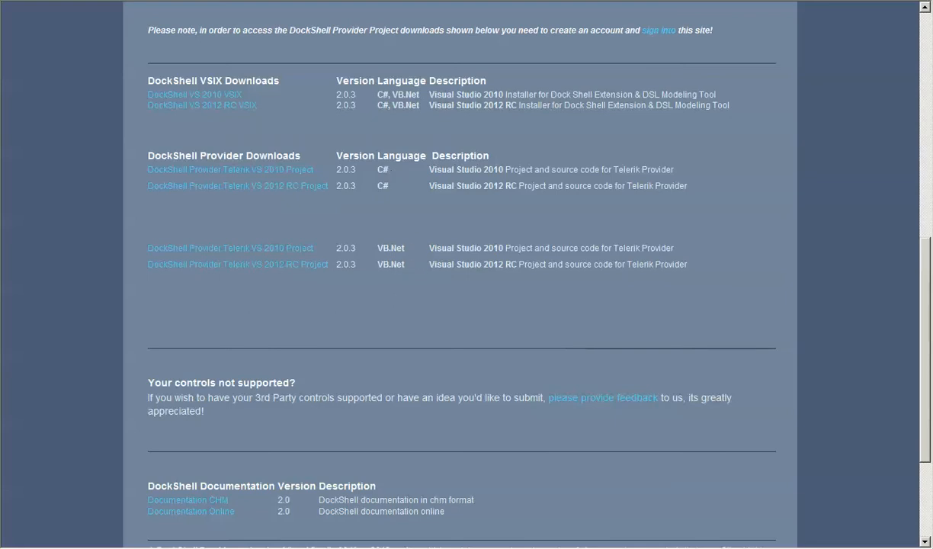
mouse_move(376, 215)
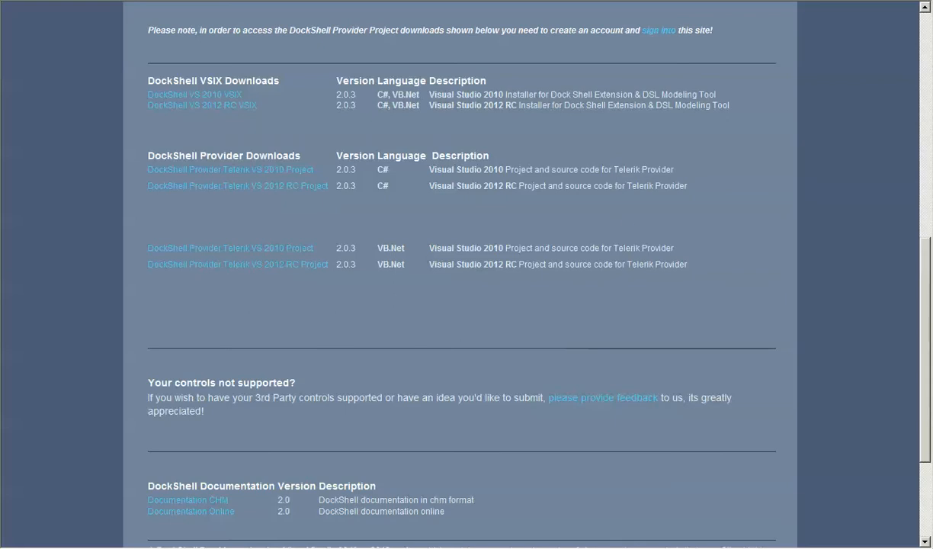
mouse_move(621, 296)
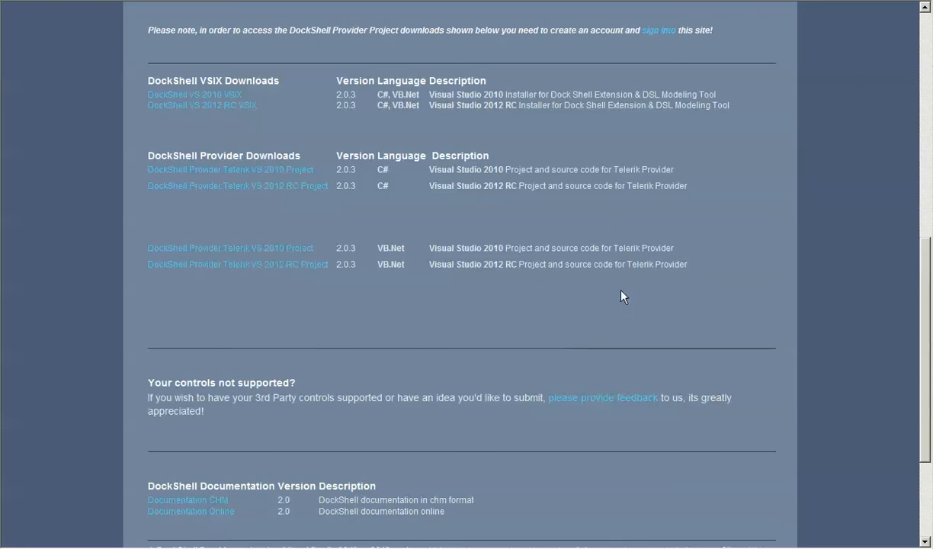
mouse_move(626, 307)
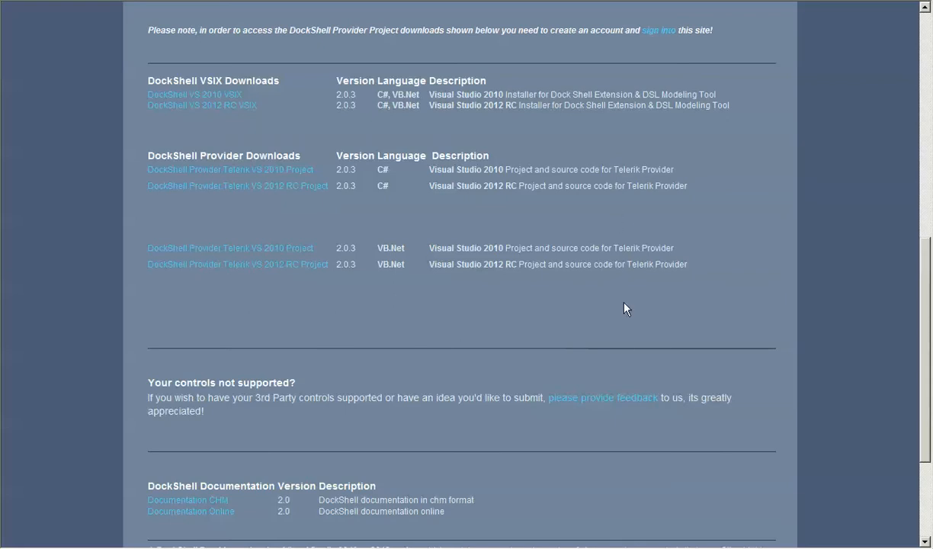
mouse_move(574, 197)
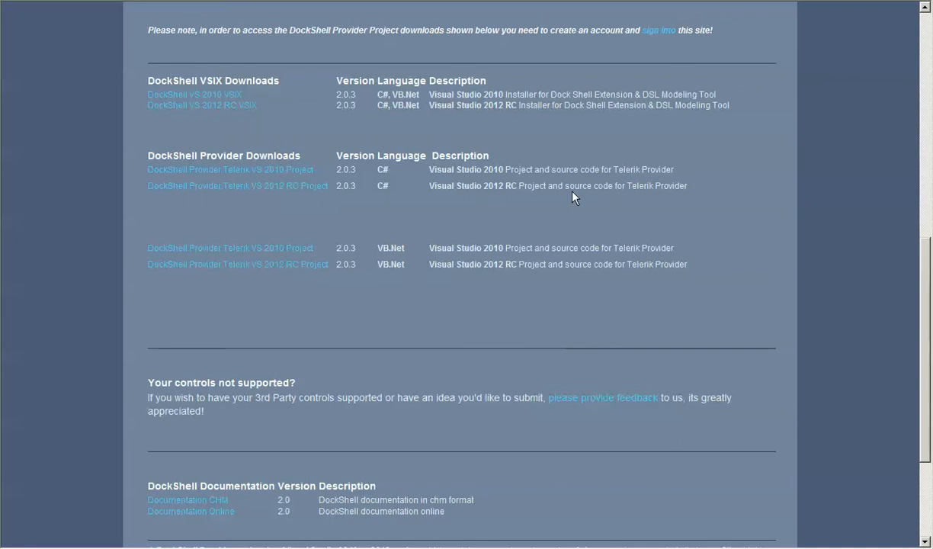
mouse_move(566, 222)
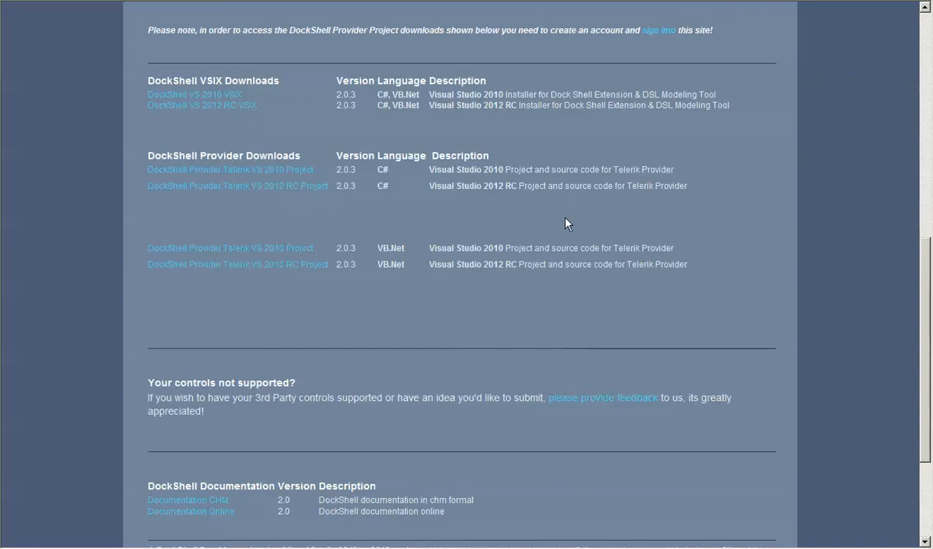
mouse_move(572, 232)
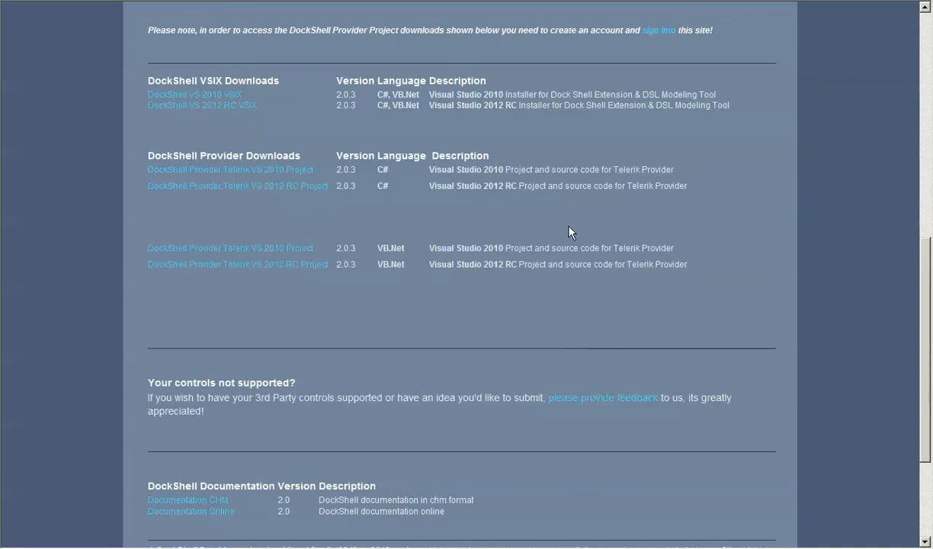
mouse_move(567, 293)
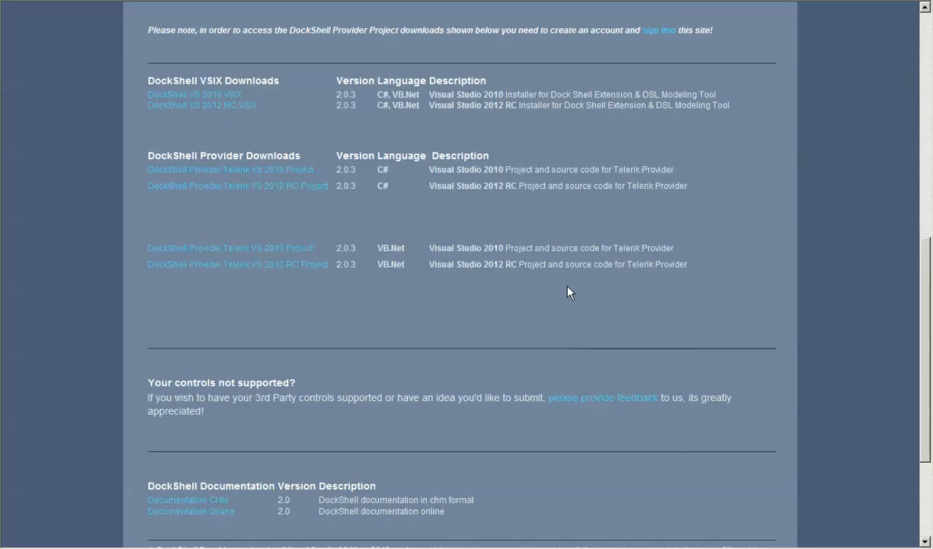
mouse_move(591, 409)
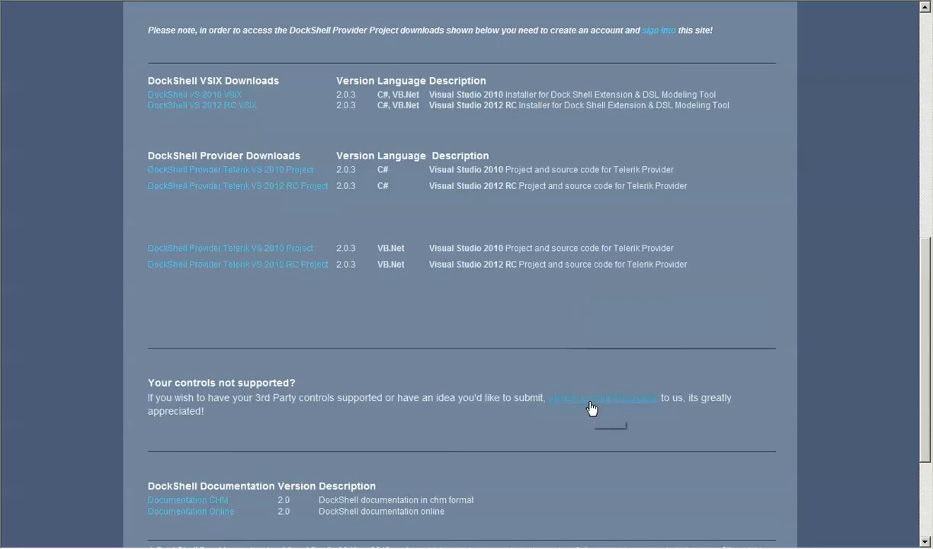
mouse_move(592, 408)
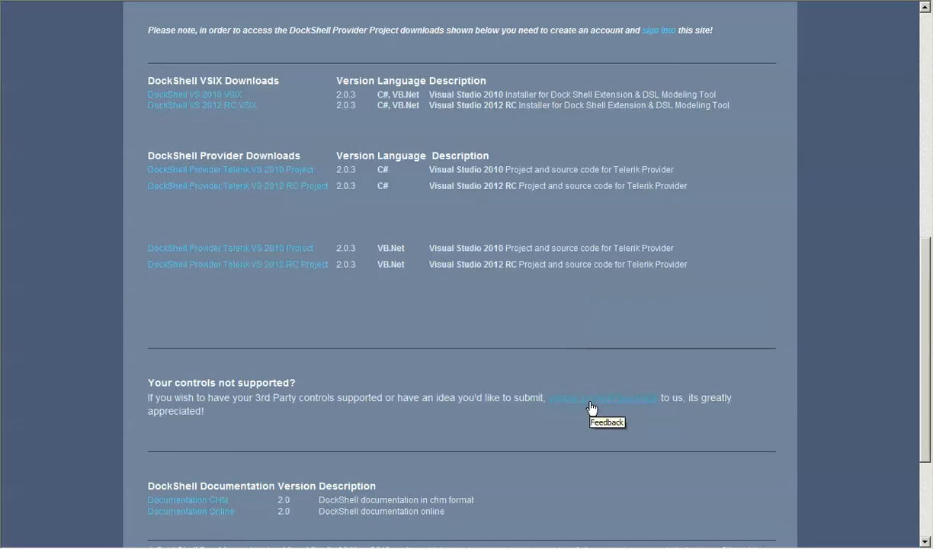
mouse_move(542, 264)
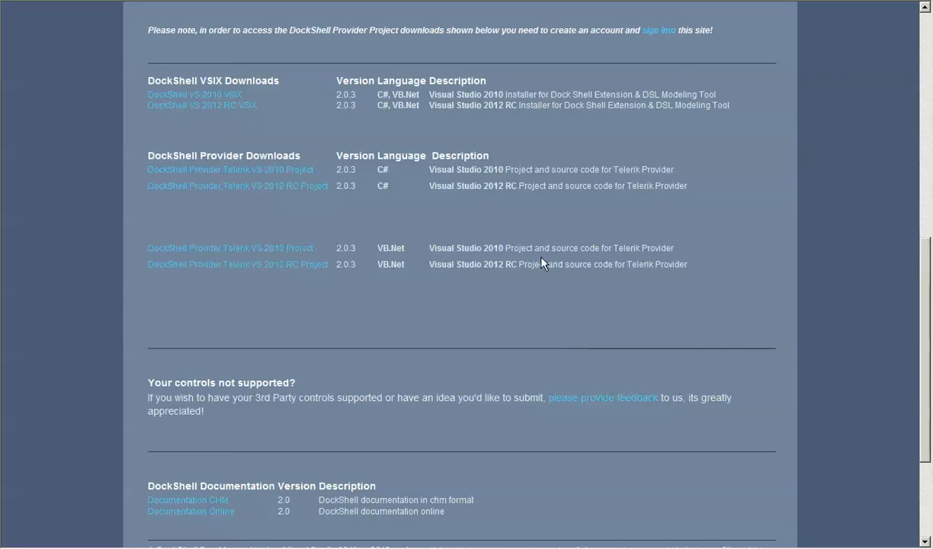
mouse_move(520, 250)
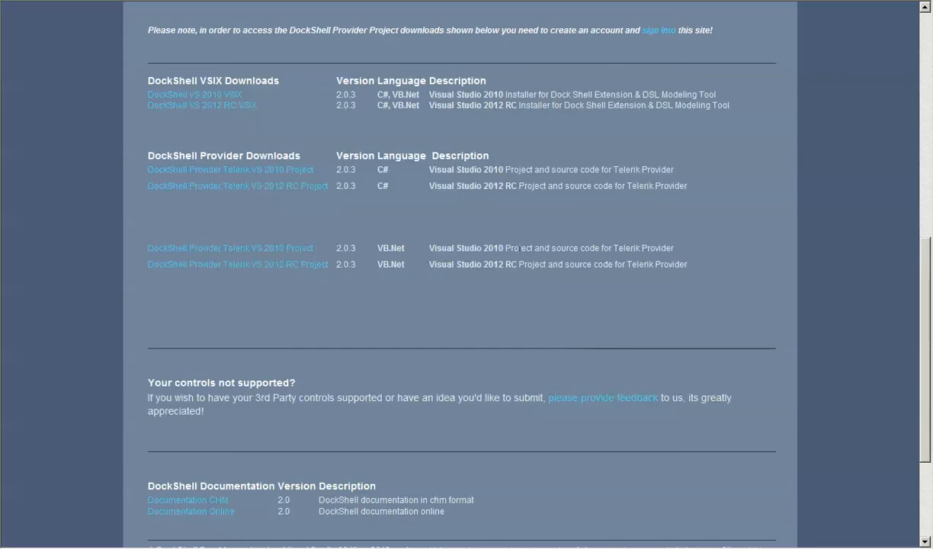
mouse_move(674, 484)
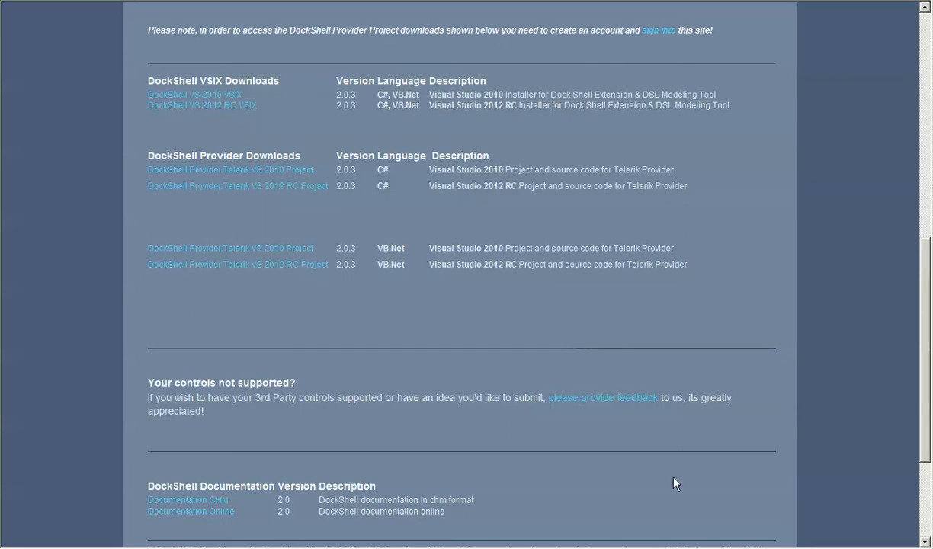
mouse_move(380, 177)
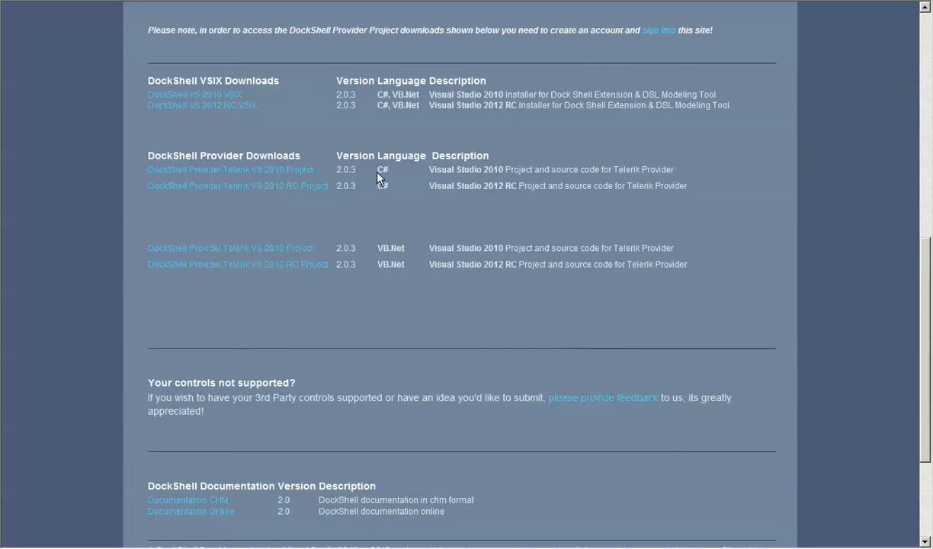
mouse_move(410, 256)
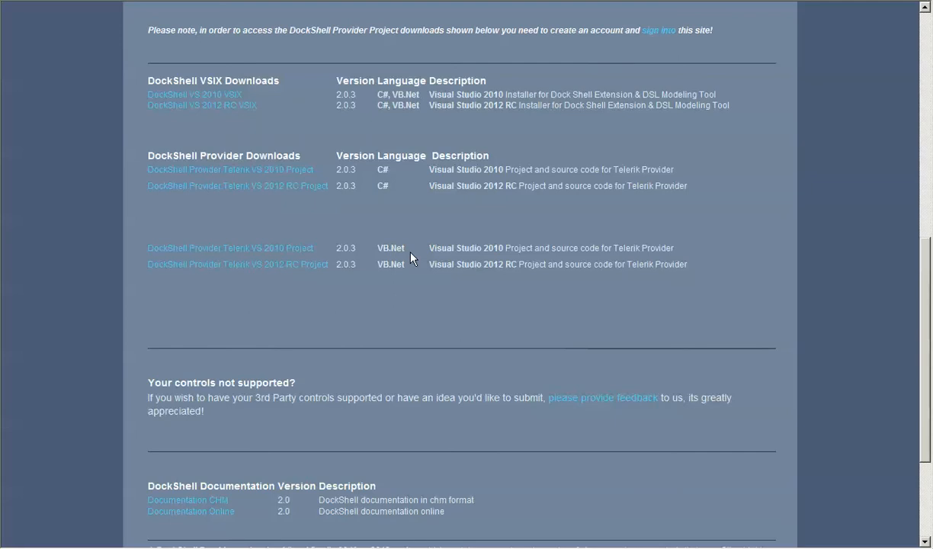
mouse_move(238, 186)
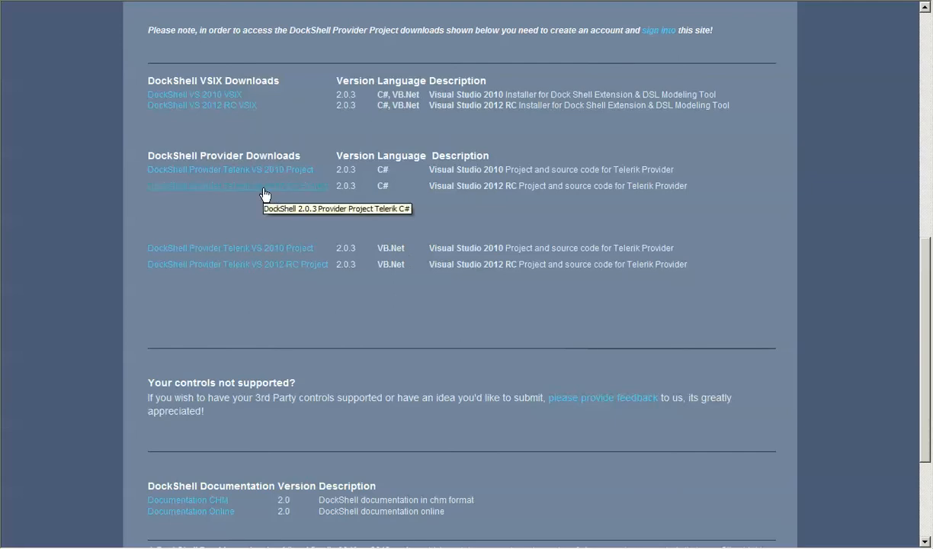
left_click(238, 186)
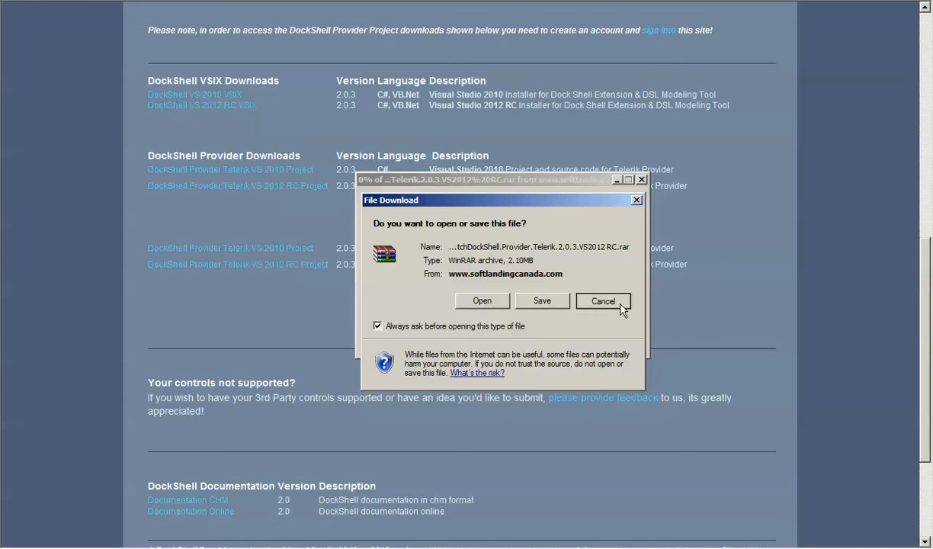
left_click(604, 300)
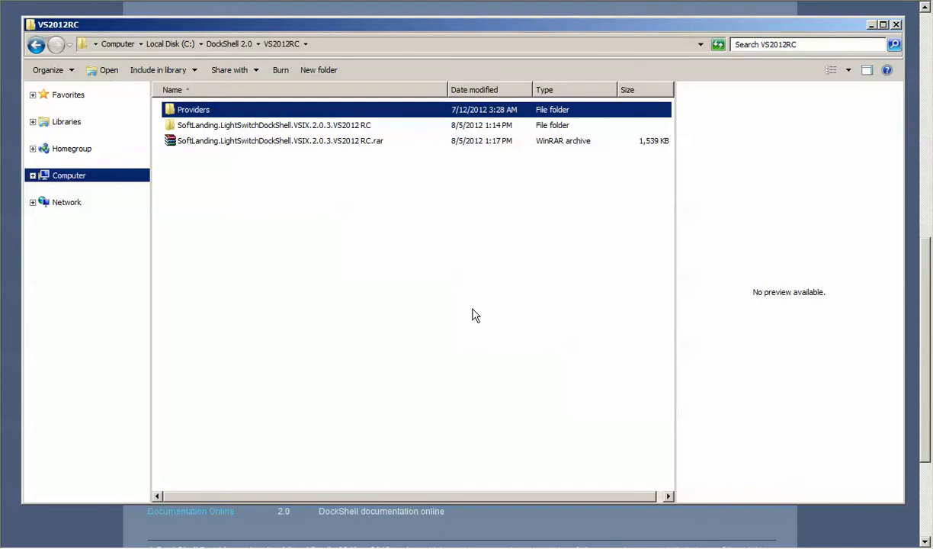
mouse_move(332, 148)
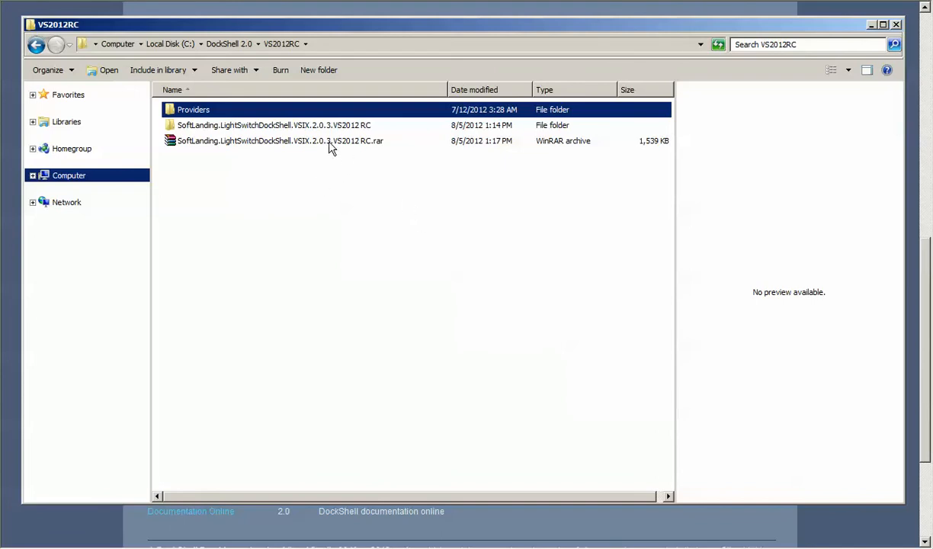
From the SoftLanding VSIX 2.0.3 VS2012 RC folder, install the ShellExtension .vsix package.
left_click(279, 141)
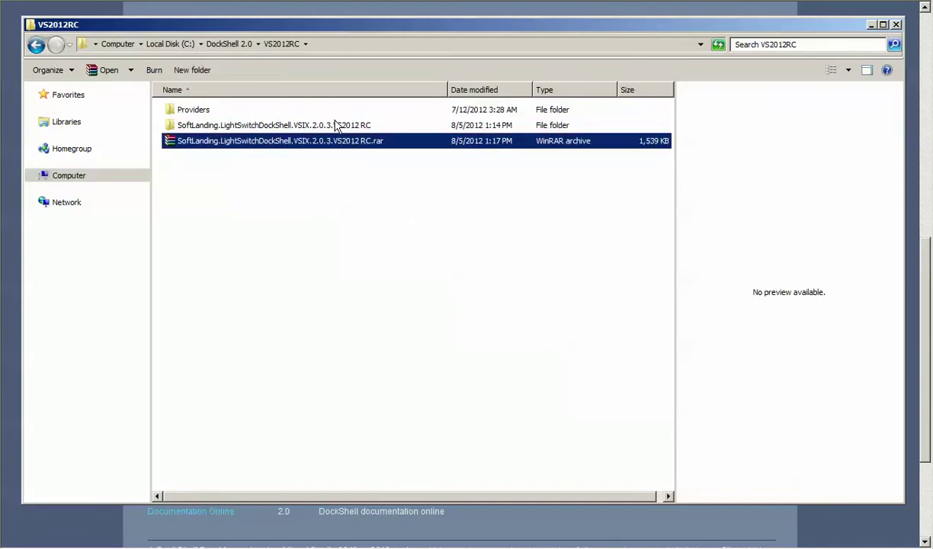
double_click(273, 125)
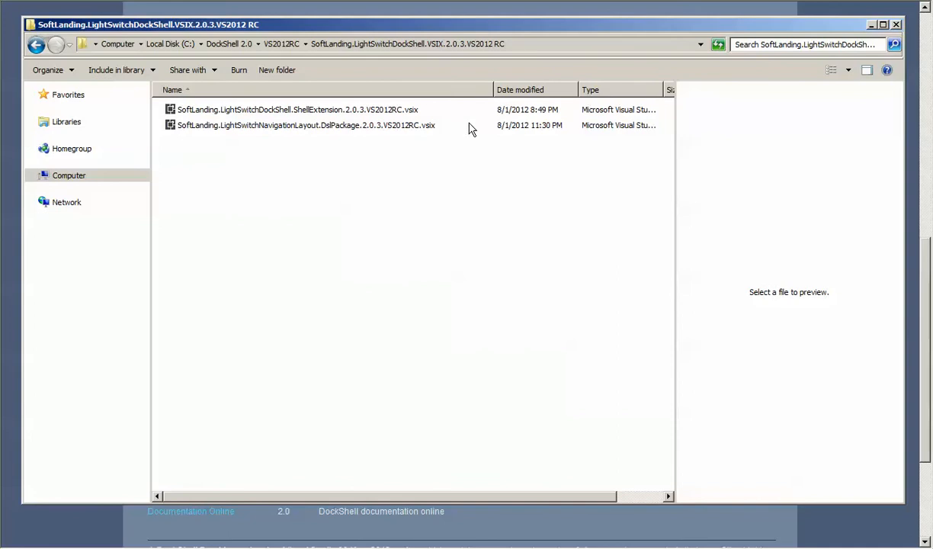
left_click_drag(494, 89, 501, 89)
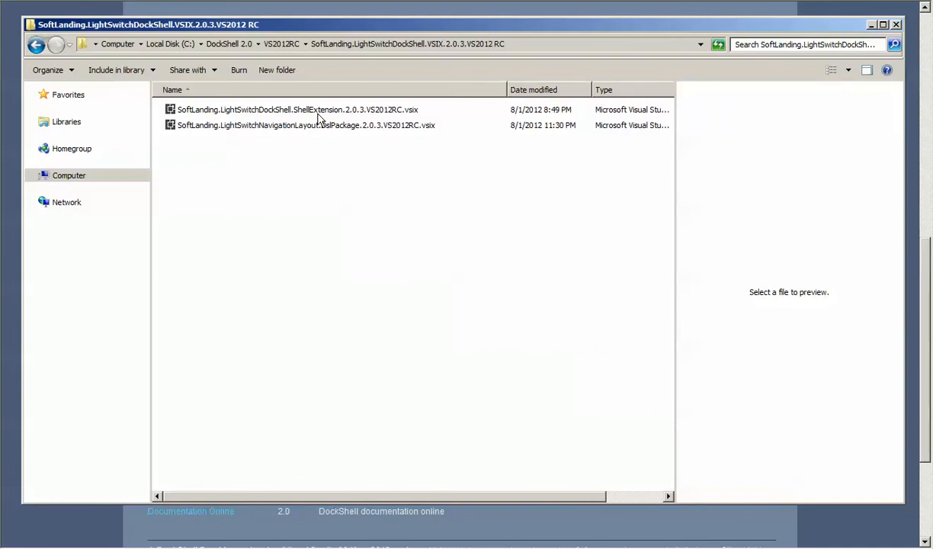
double_click(297, 110)
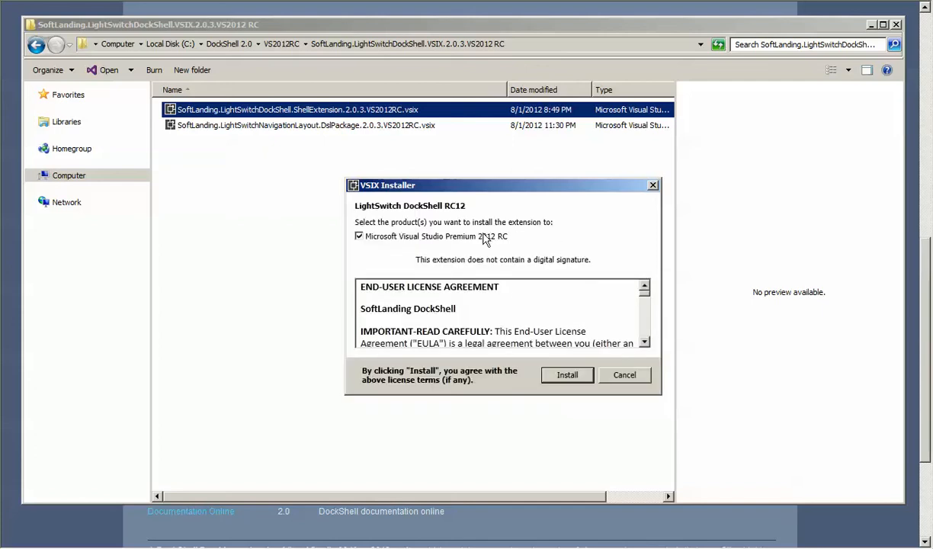
mouse_move(432, 243)
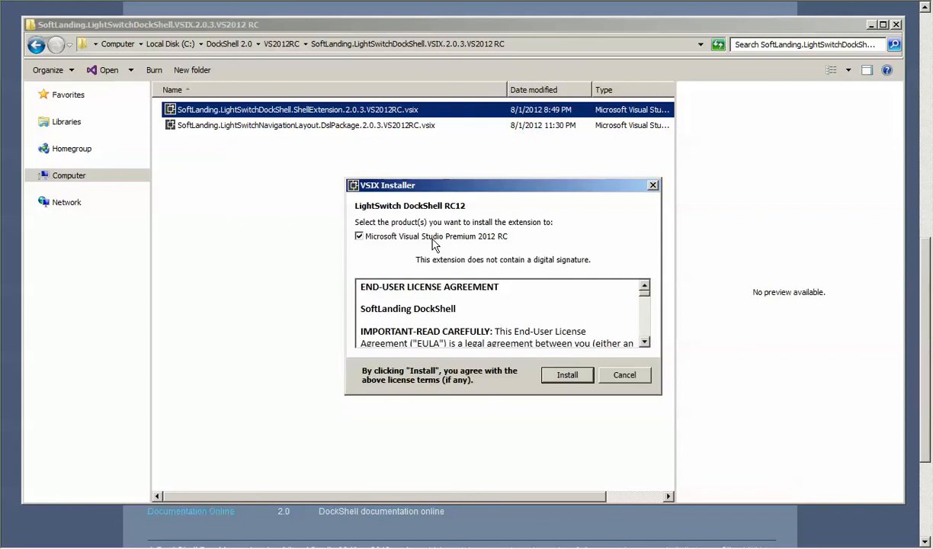
mouse_move(654, 308)
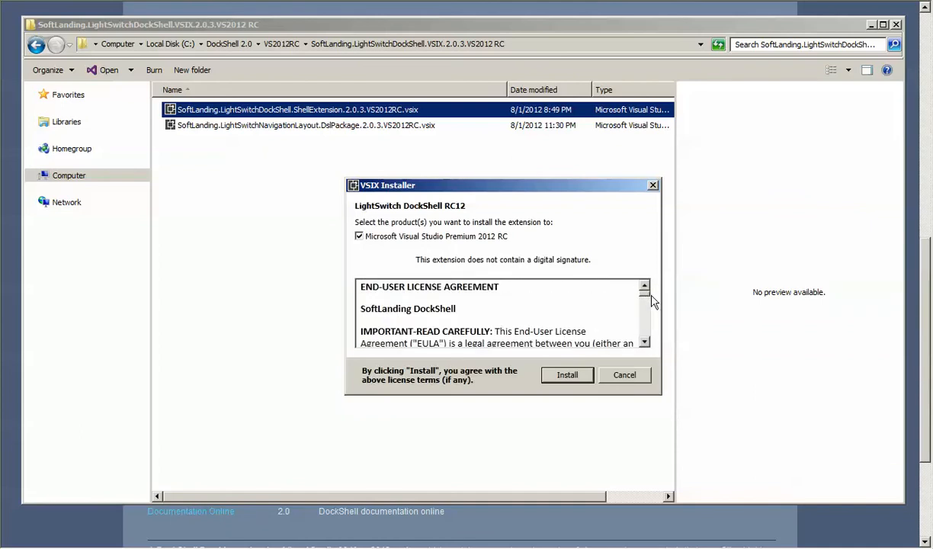
mouse_move(560, 384)
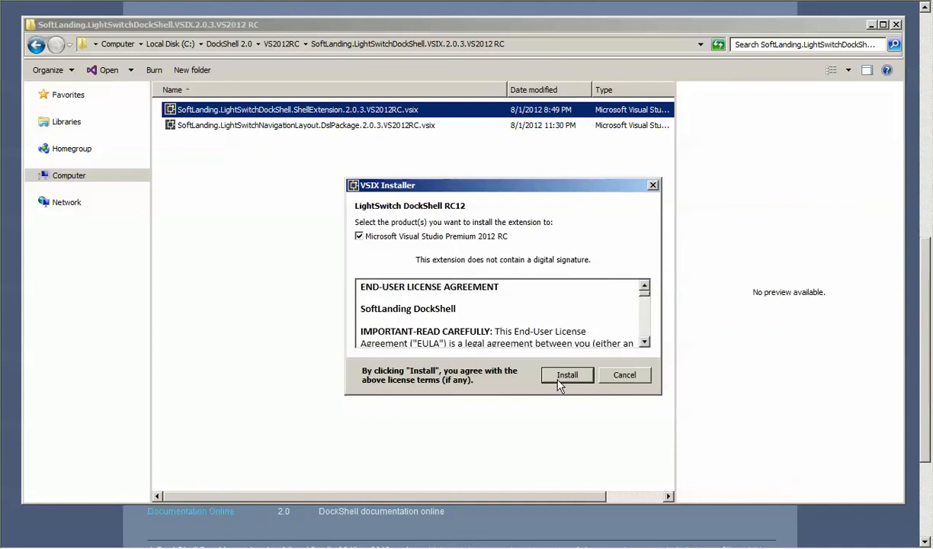
left_click(567, 375)
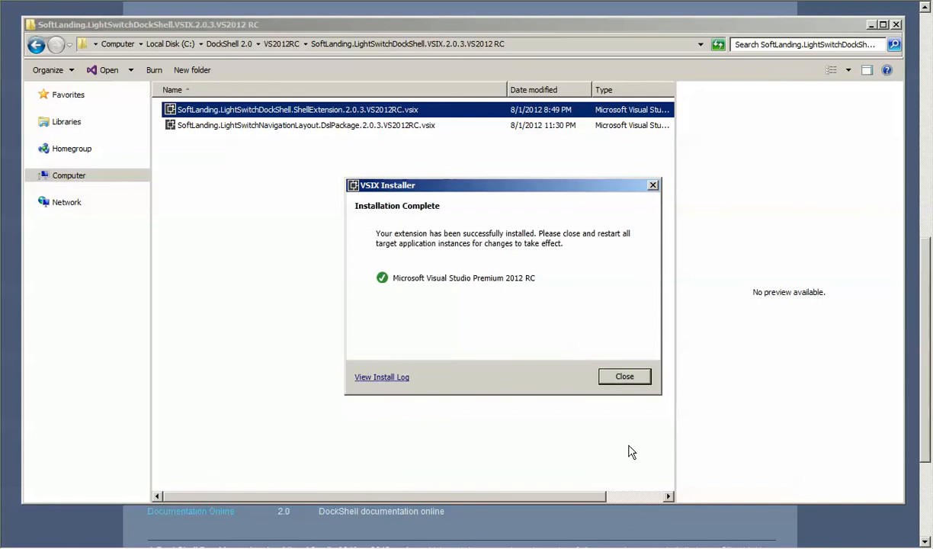
Install the NavigationLayout DslPackage .vsix and dismiss the completion messages.
left_click(623, 375)
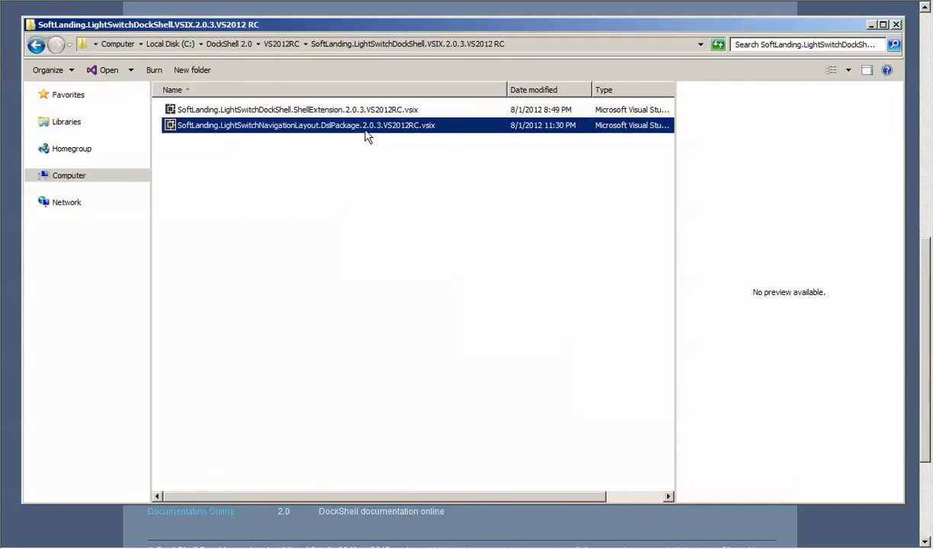
double_click(304, 125)
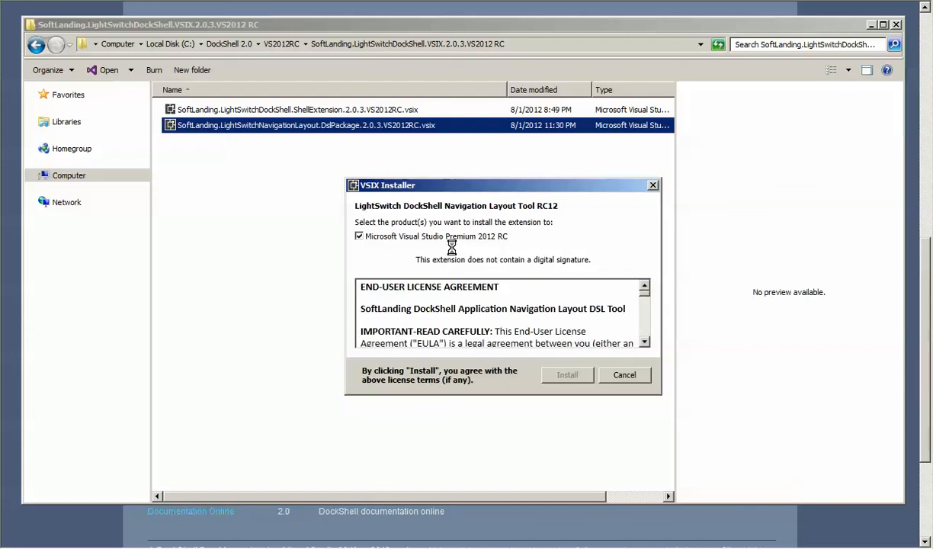
mouse_move(567, 375)
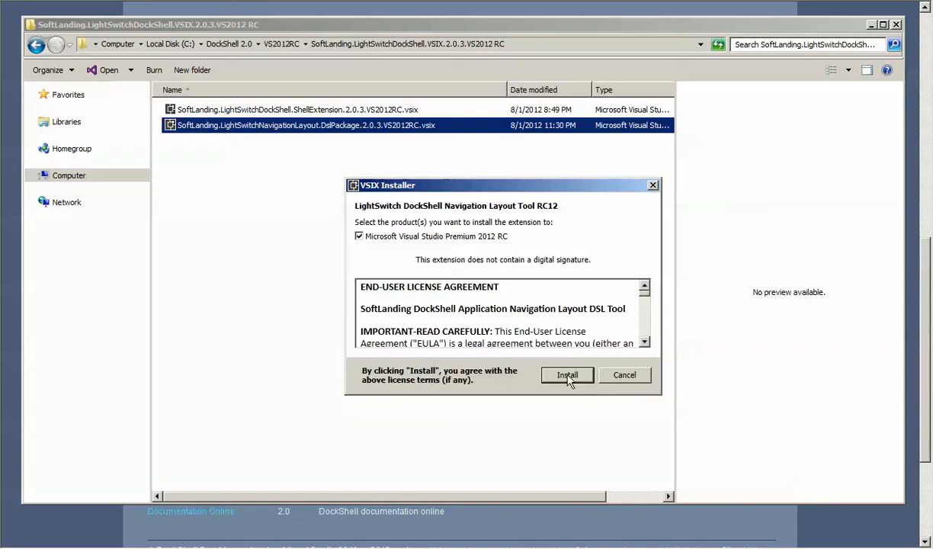
left_click(567, 375)
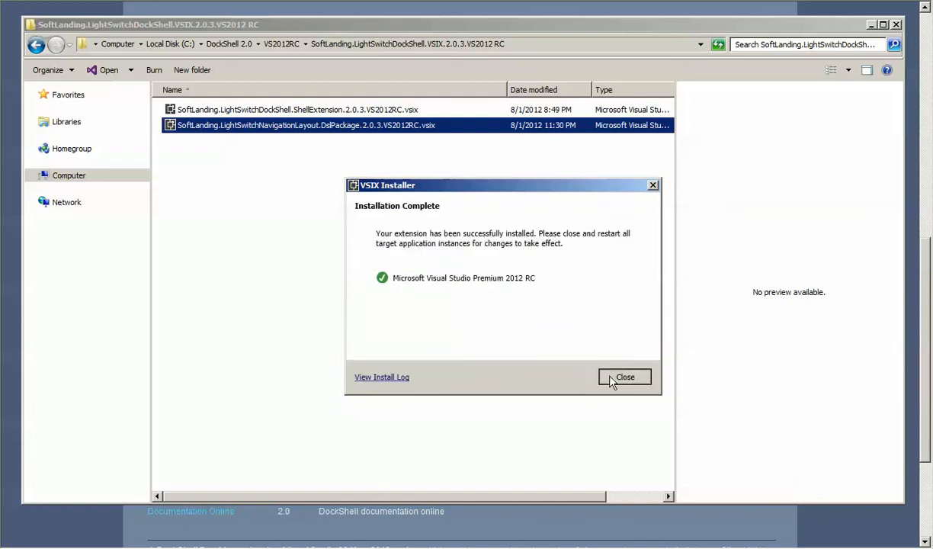
left_click(625, 376)
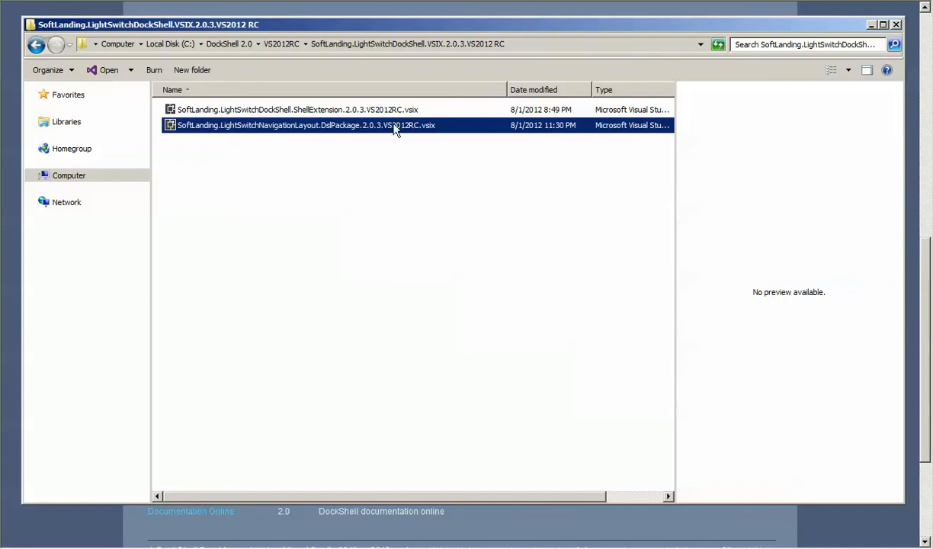
mouse_move(393, 125)
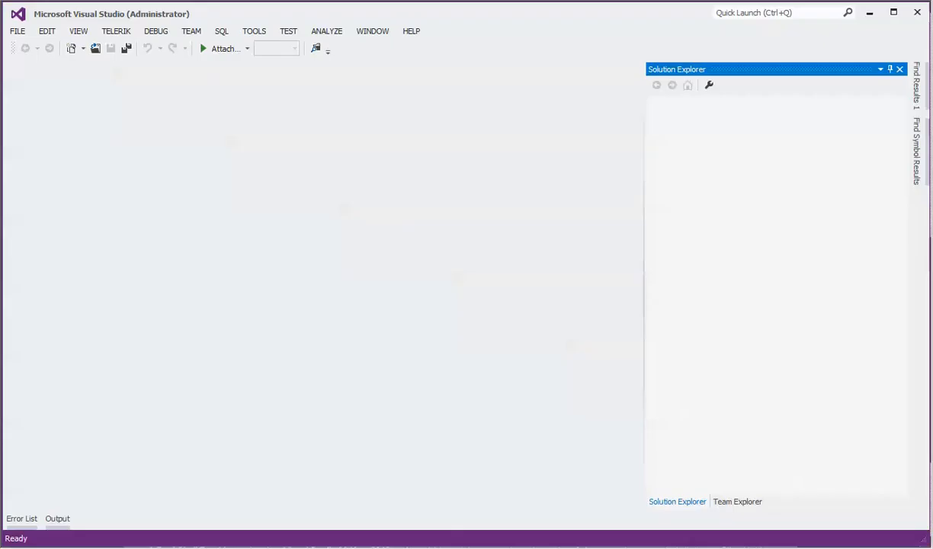
mouse_move(253, 30)
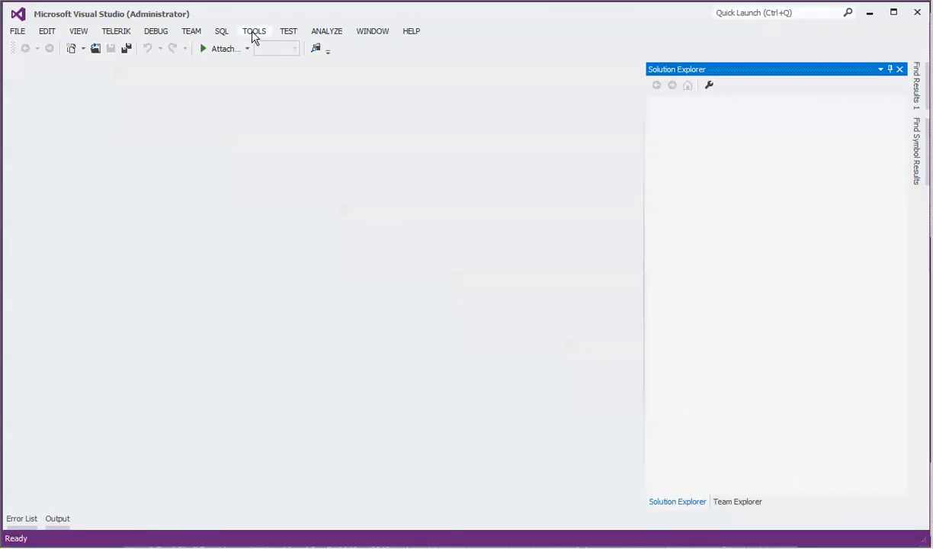
mouse_move(561, 336)
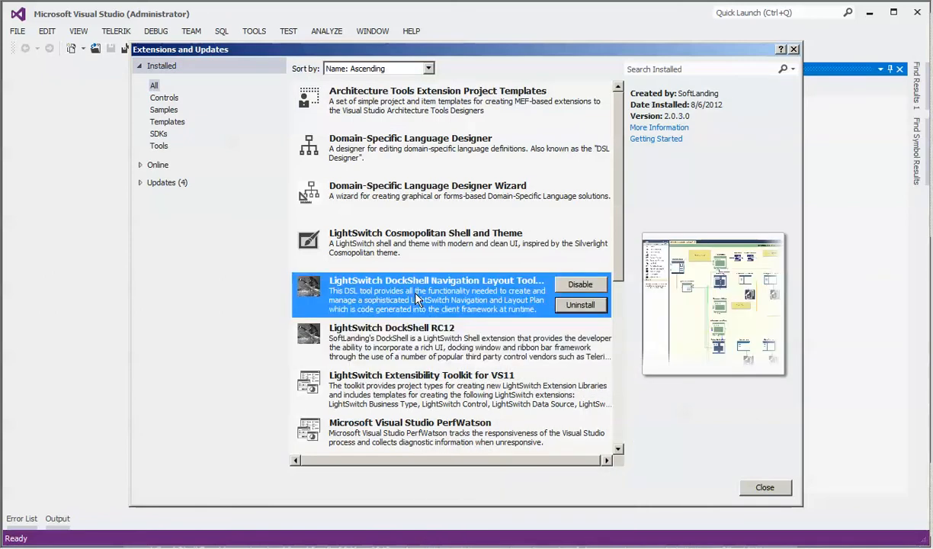
mouse_move(439, 341)
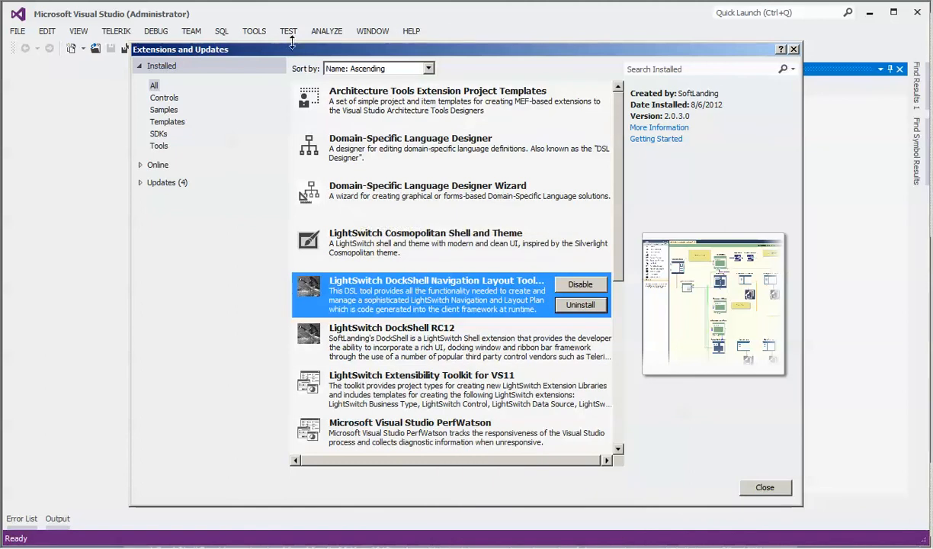
mouse_move(404, 347)
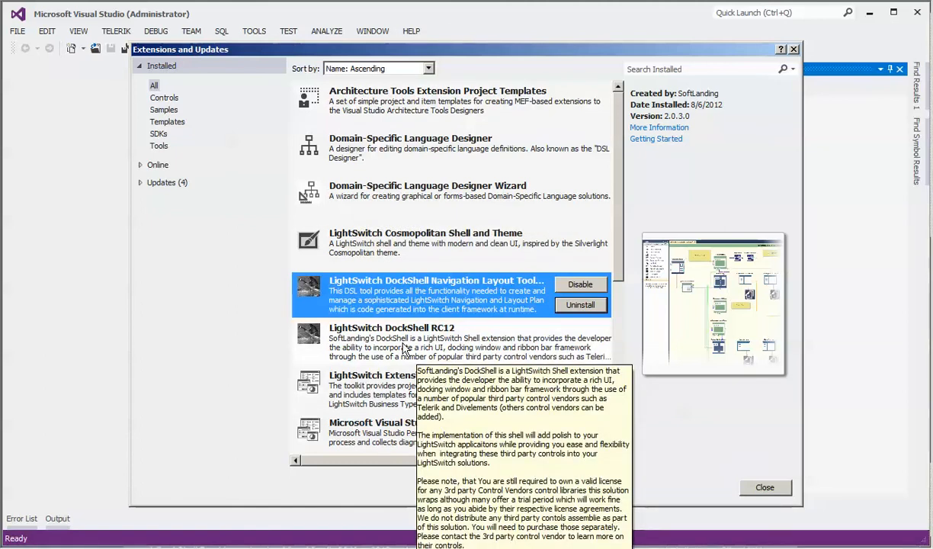
Check the DockShell RC12 and Navigation Layout Tool RC12 entries in the Installed list, then close it.
left_click(390, 341)
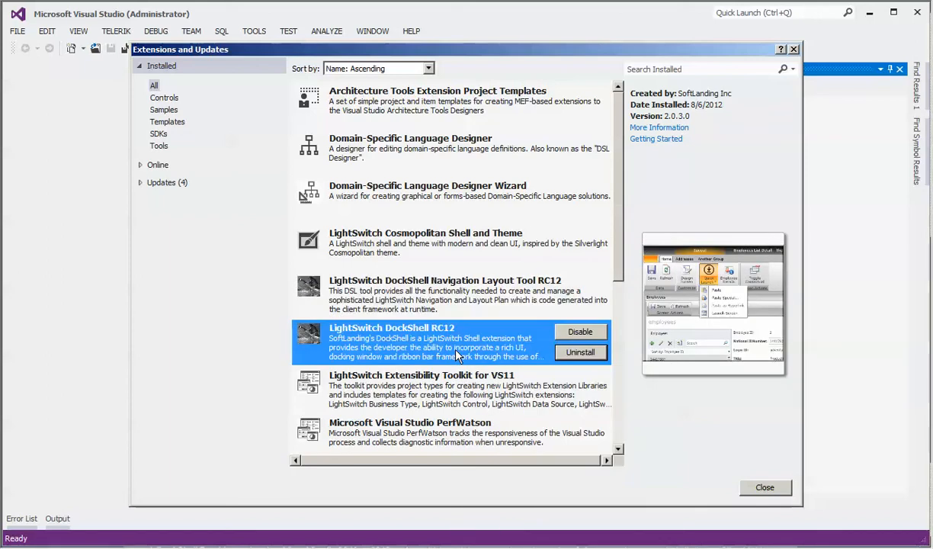
left_click(763, 488)
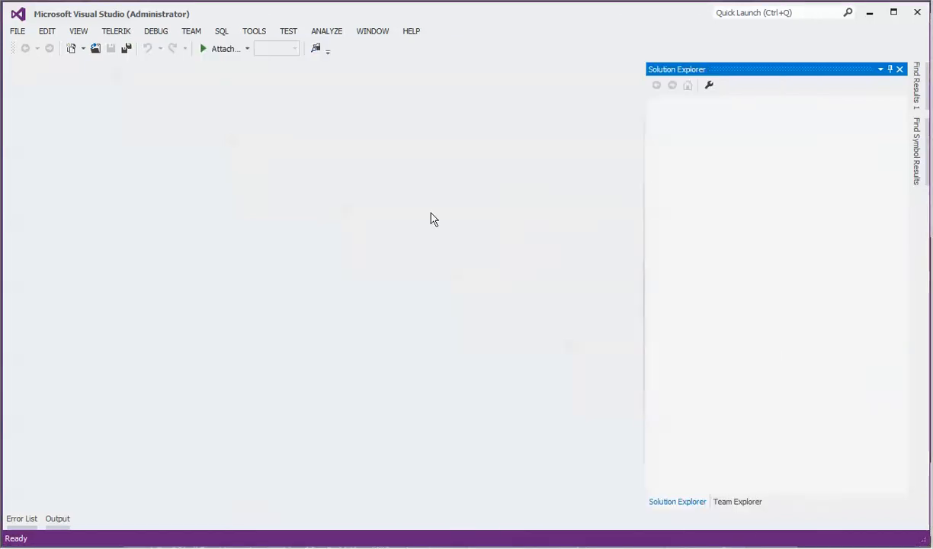
mouse_move(917, 13)
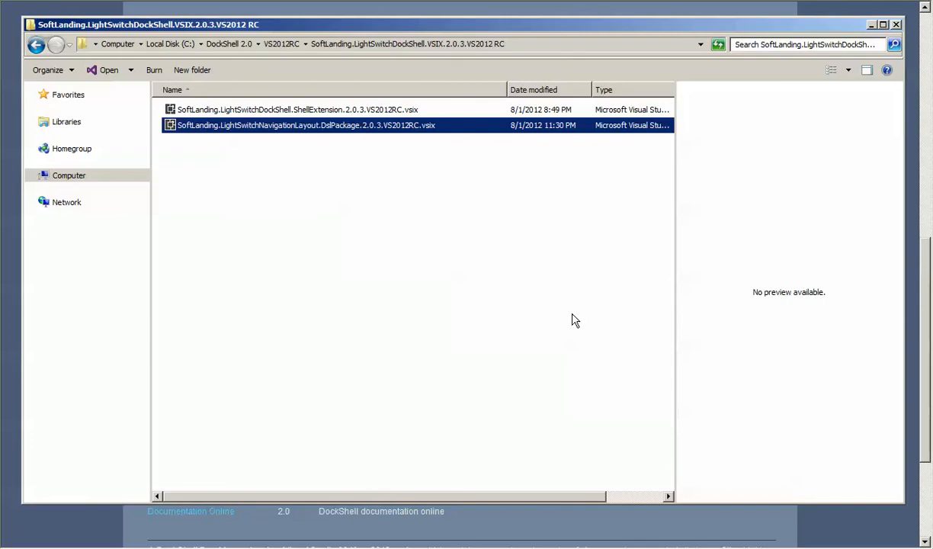
mouse_move(289, 67)
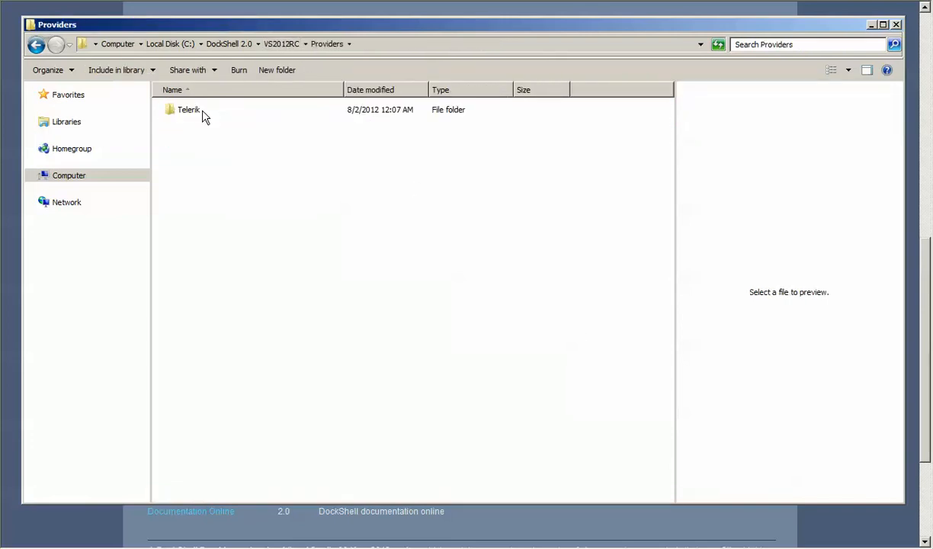
Open the Telerik provider folder under Providers to reach LightSwitchDockShell.Provider.Telerik.csproj.
double_click(189, 109)
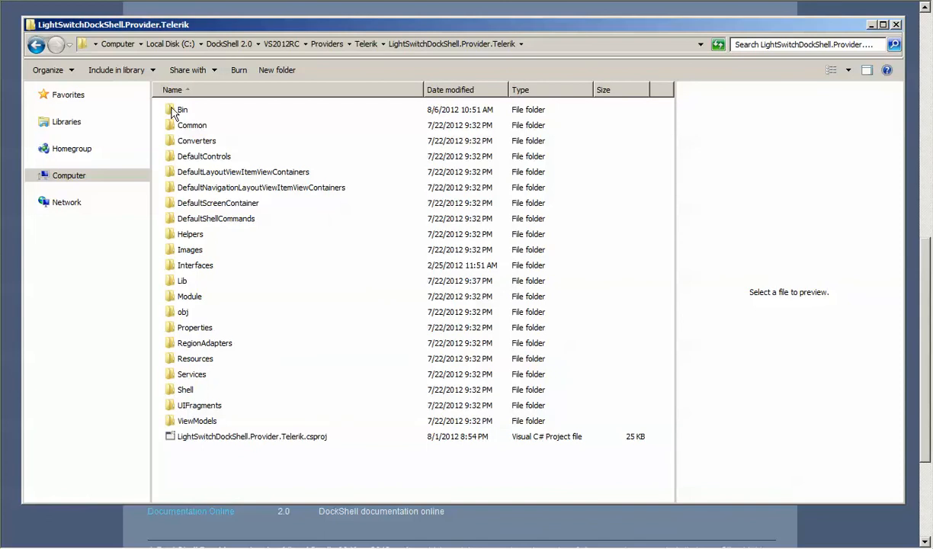
mouse_move(241, 439)
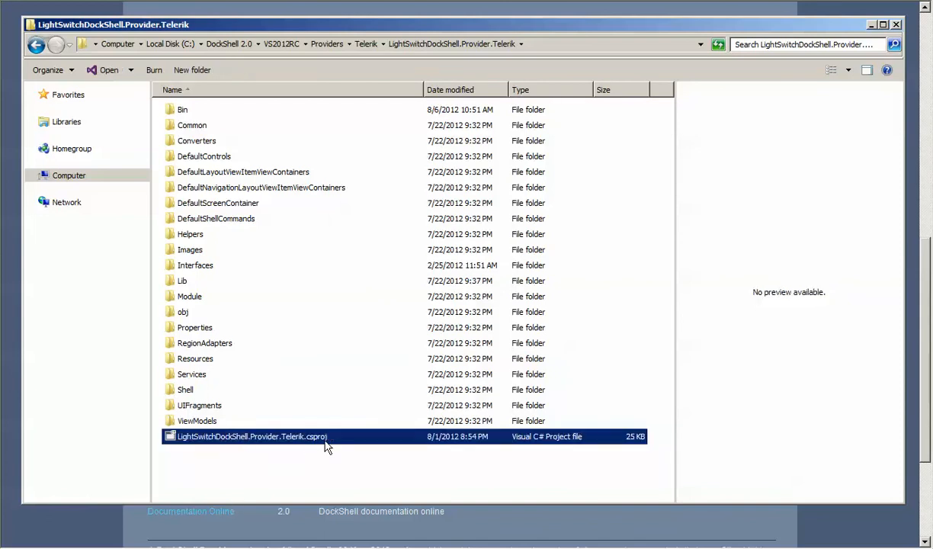
mouse_move(295, 445)
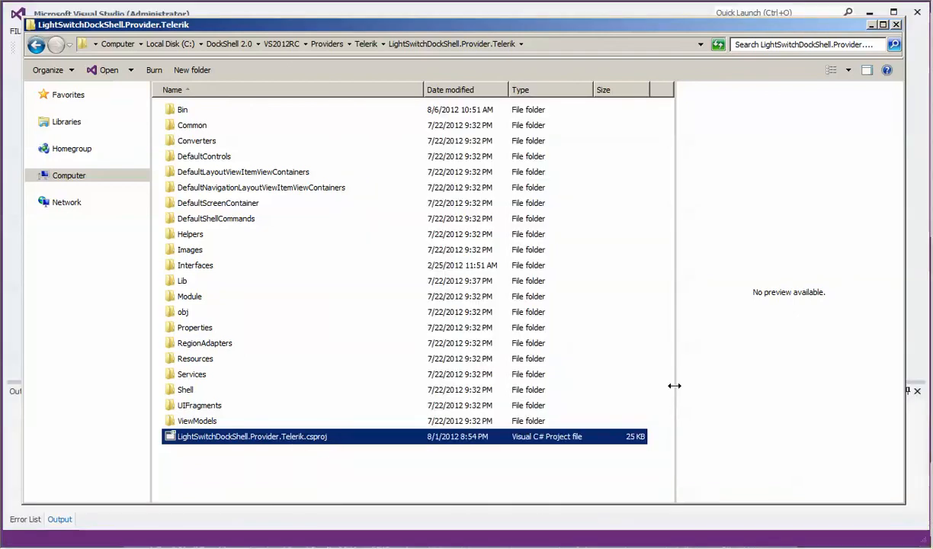
mouse_move(677, 460)
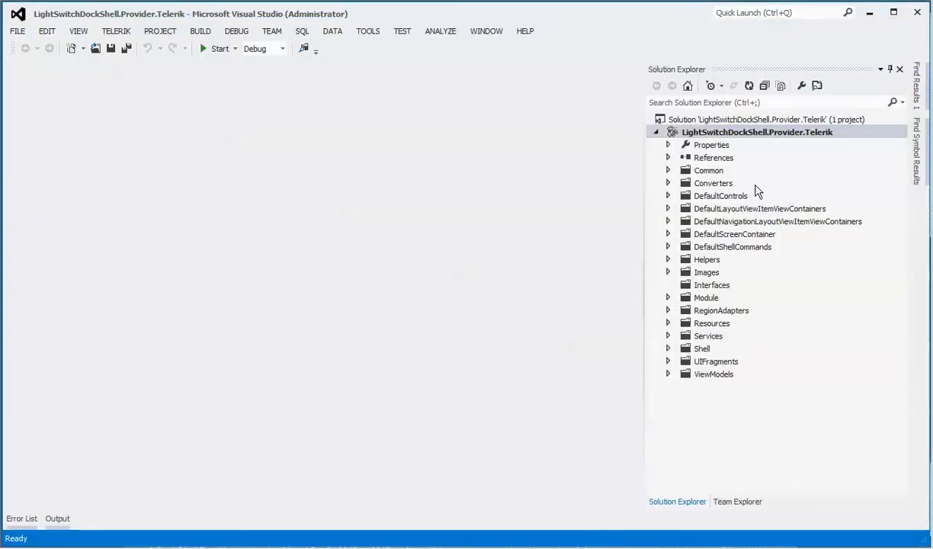
Expand the project's References node and review the Telerik.Windows assemblies listed there.
left_click(667, 157)
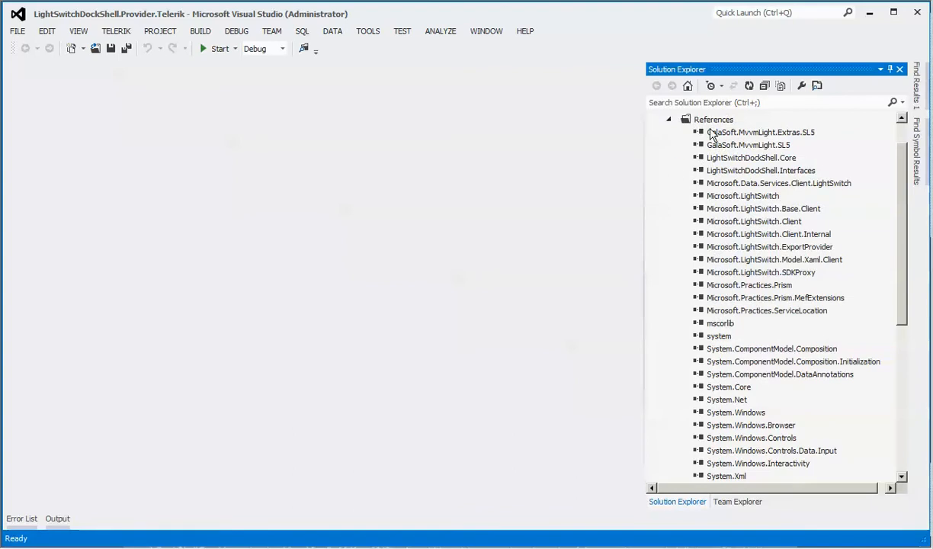
left_click(713, 119)
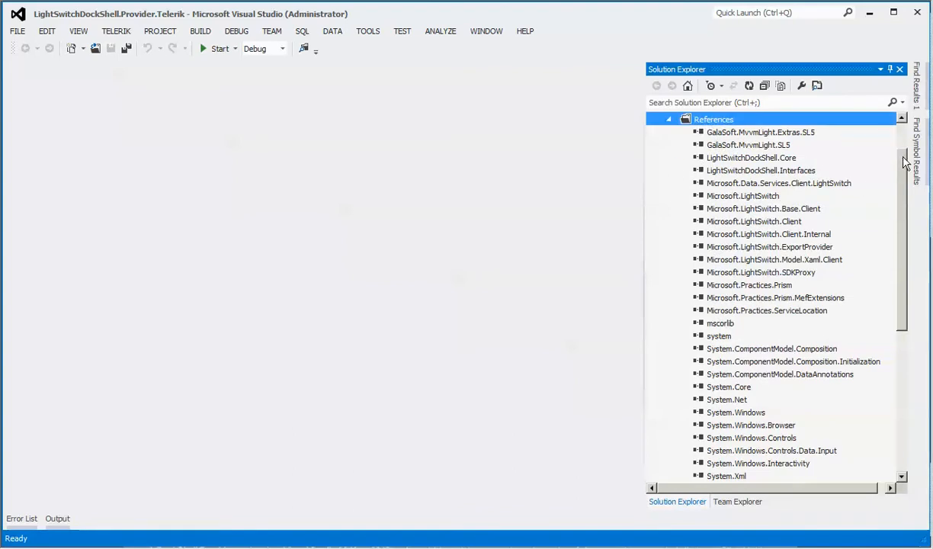
scroll("down", 3)
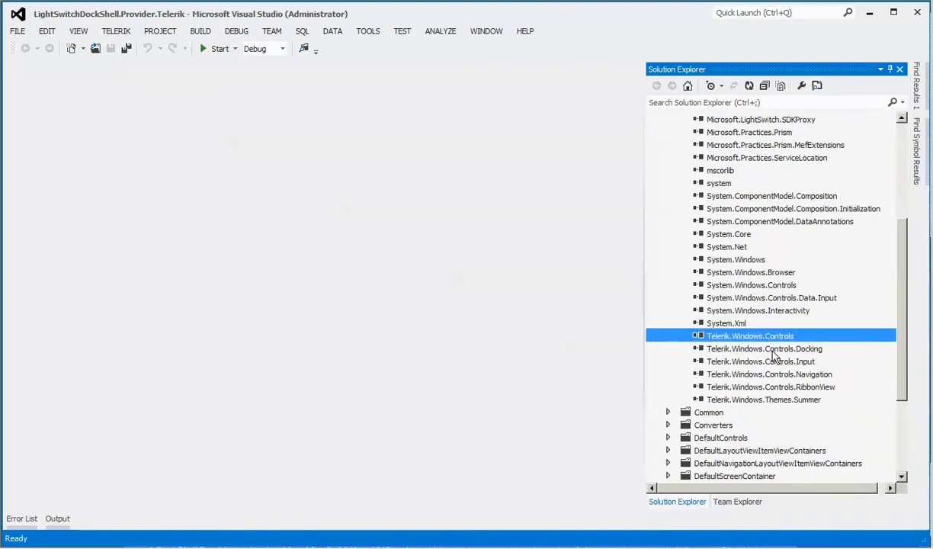
mouse_move(774, 350)
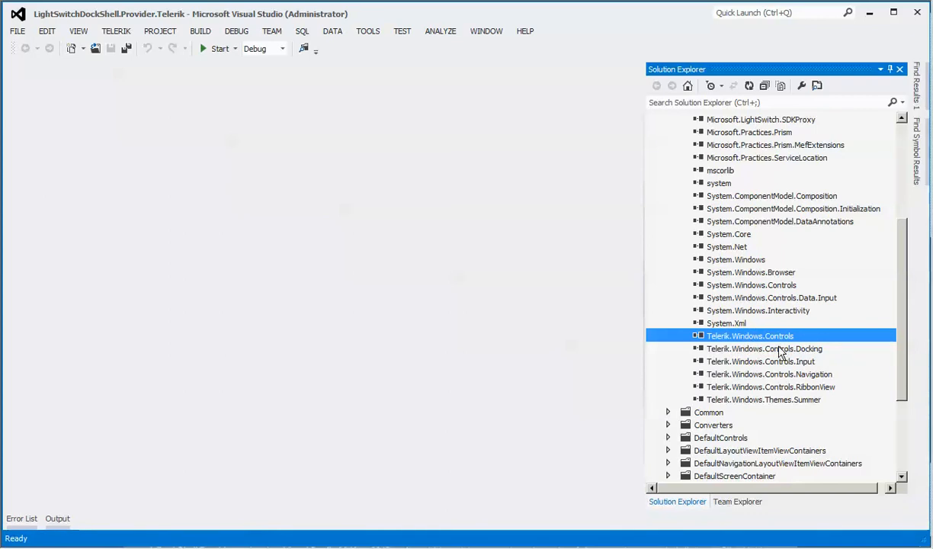
mouse_move(916, 382)
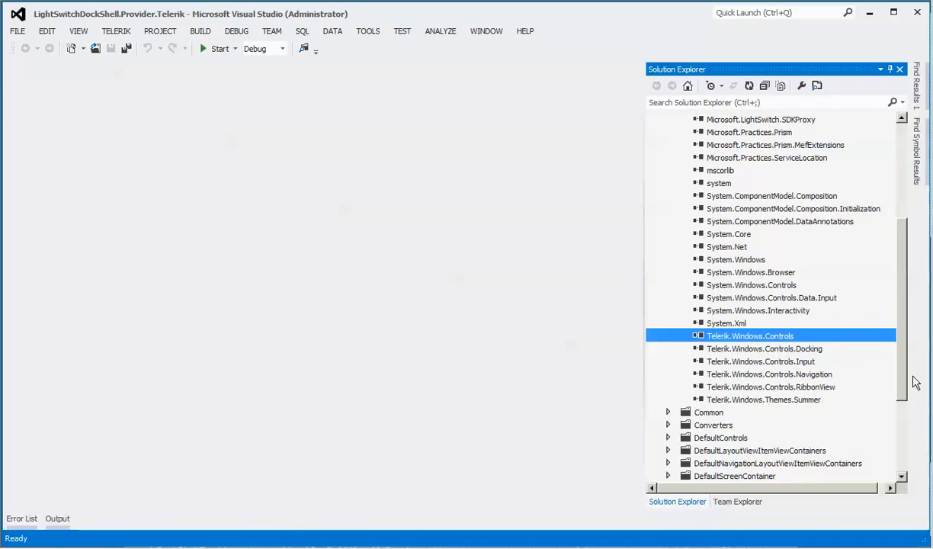
mouse_move(789, 345)
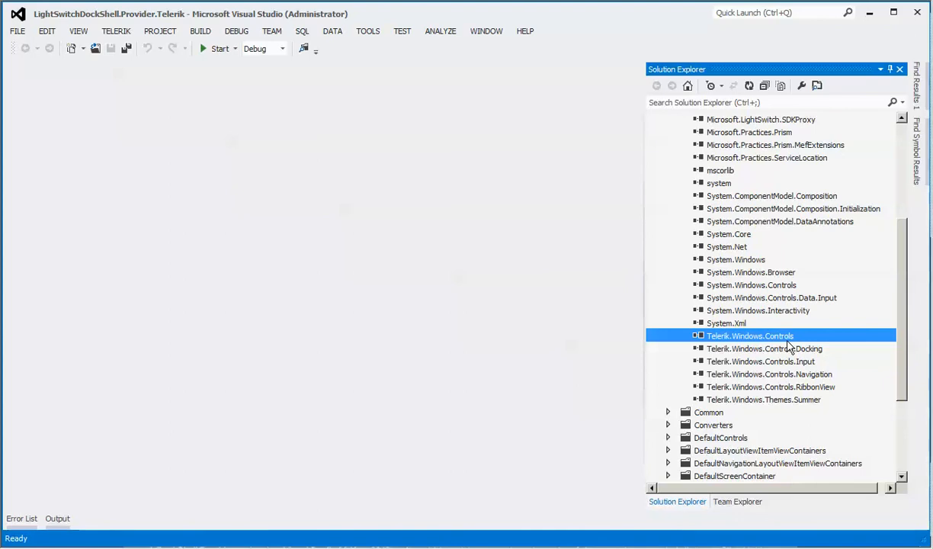
mouse_move(817, 356)
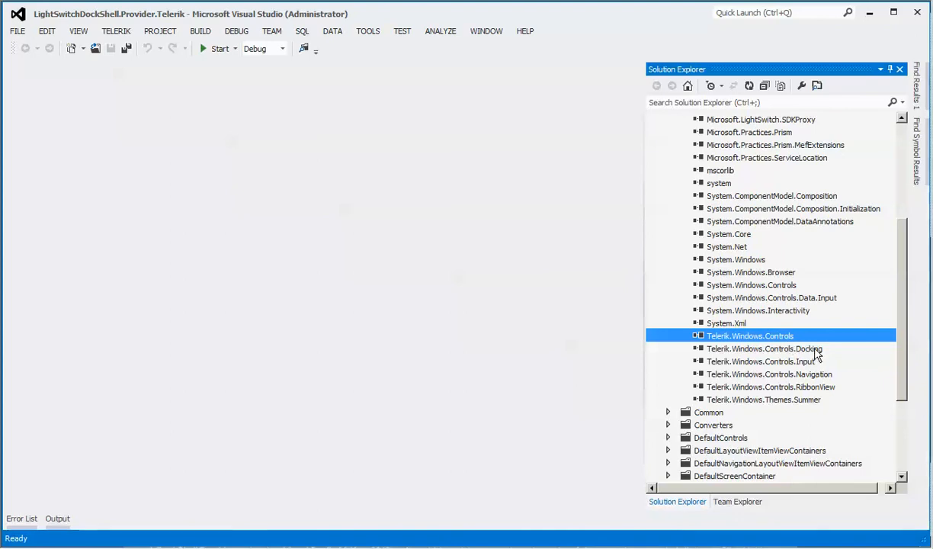
mouse_move(817, 355)
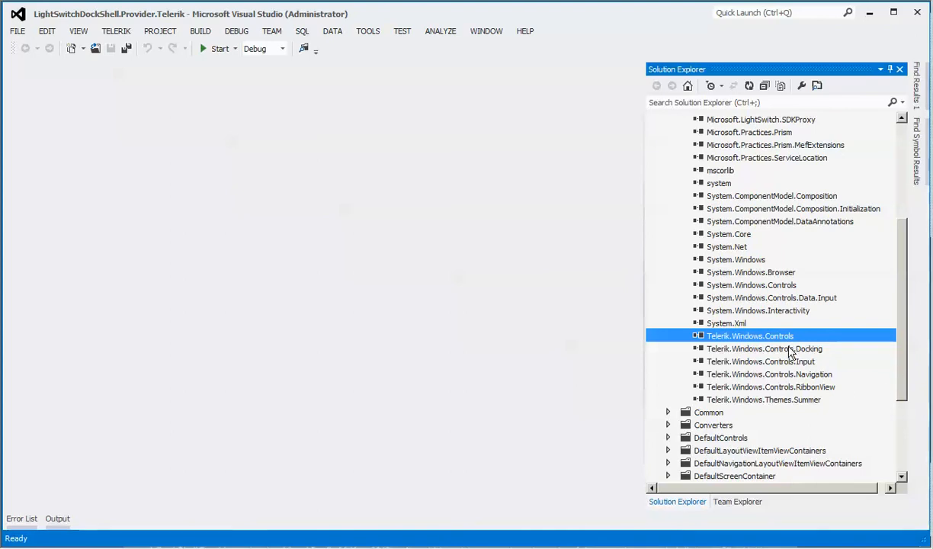
mouse_move(826, 409)
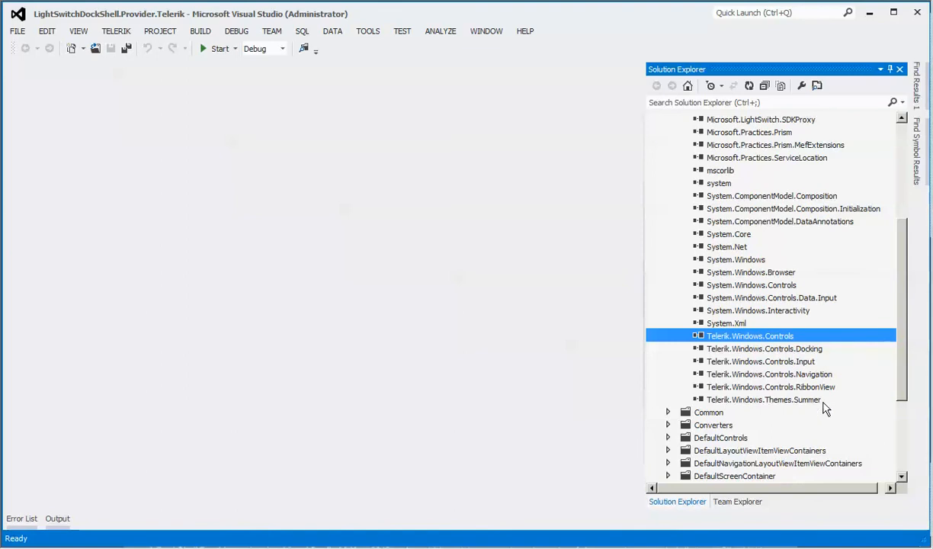
scroll("up", 3)
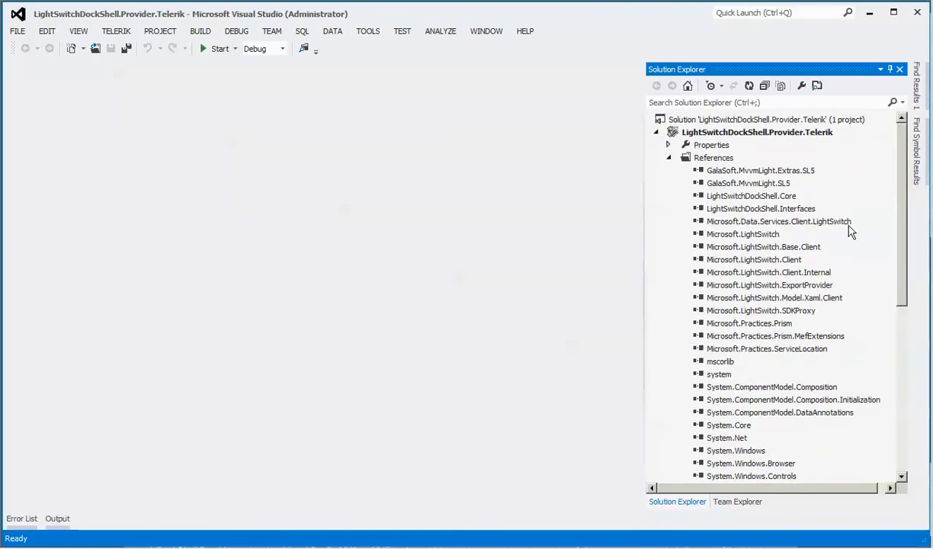
Build the LightSwitchDockShell.Provider.Telerik project from Solution Explorer, reporting Build succeeded.
right_click(755, 131)
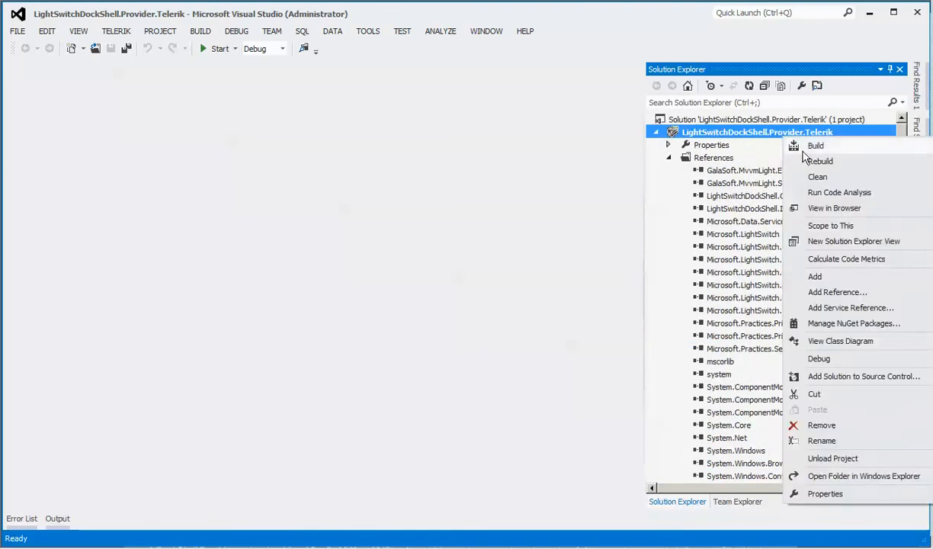
left_click(814, 146)
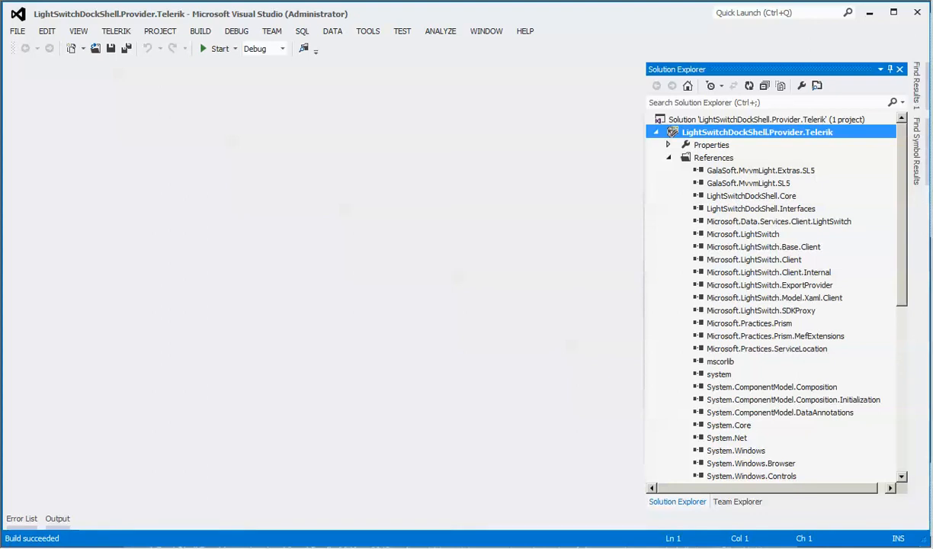
mouse_move(365, 527)
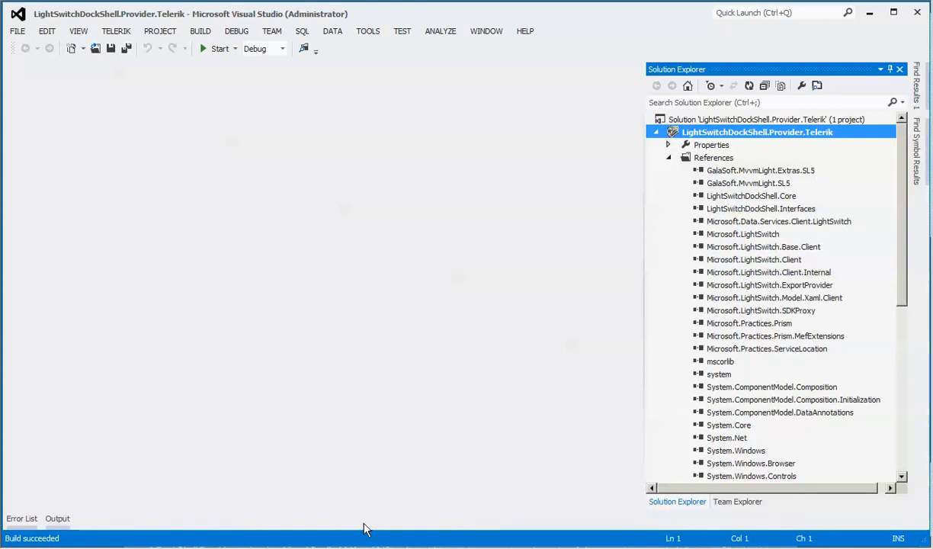
mouse_move(74, 541)
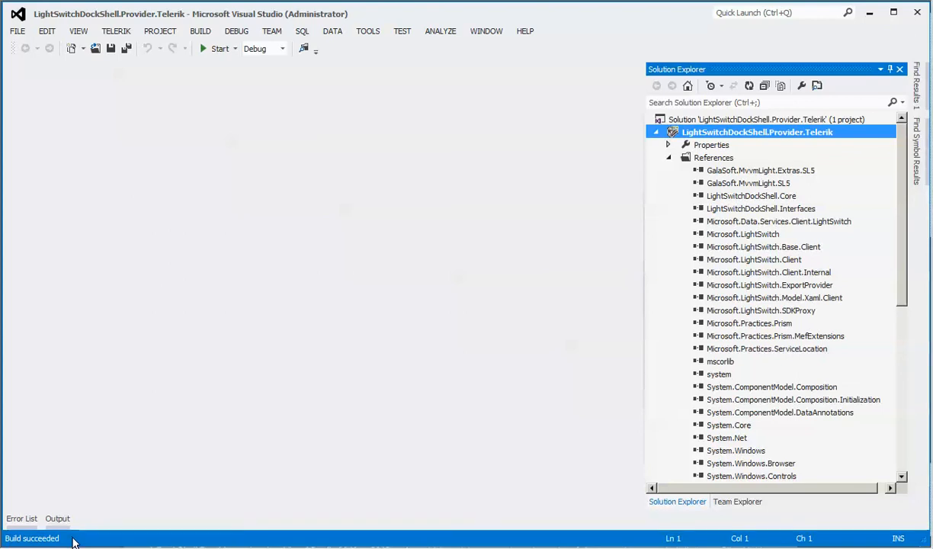
mouse_move(918, 14)
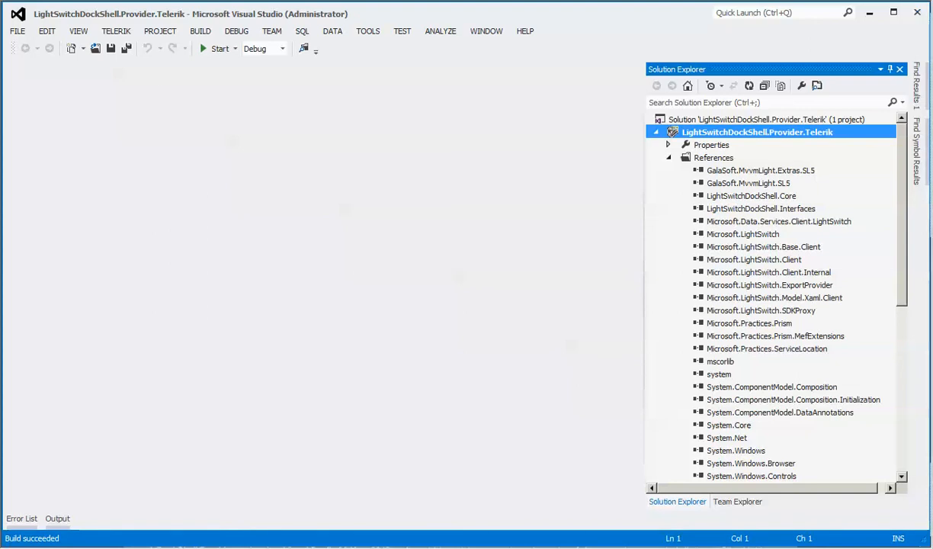
mouse_move(125, 156)
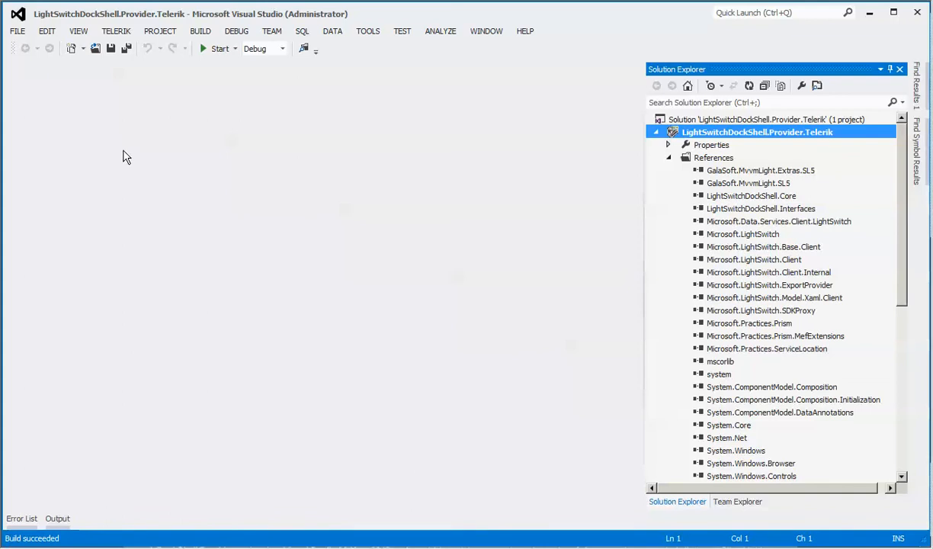
mouse_move(253, 244)
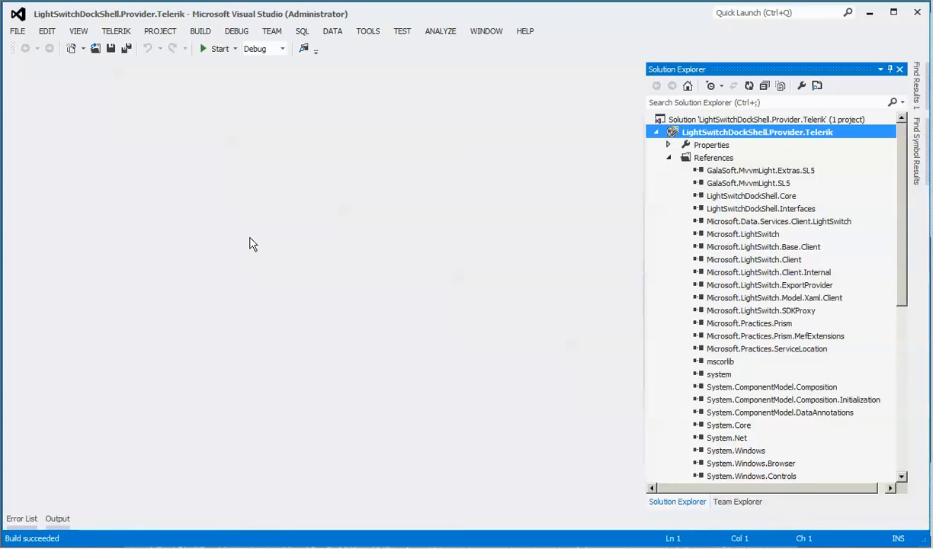
mouse_move(692, 534)
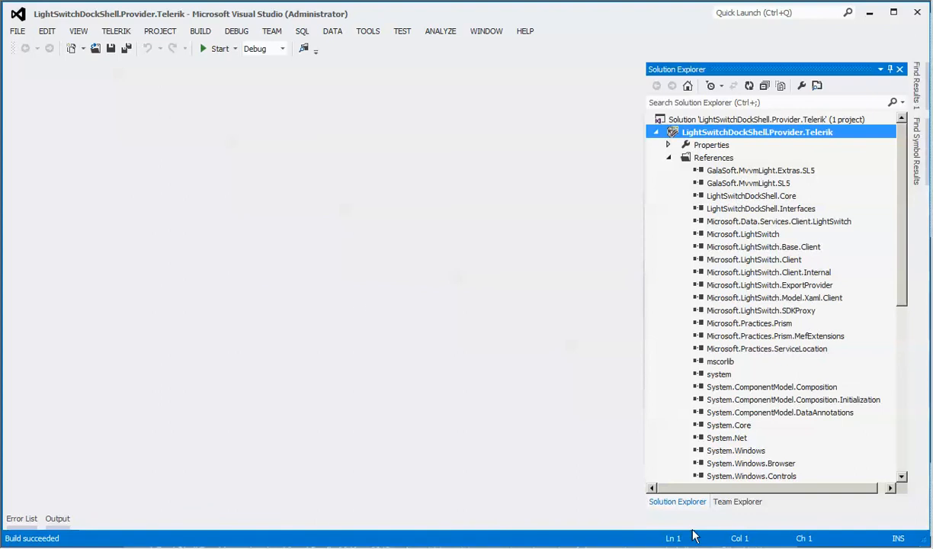